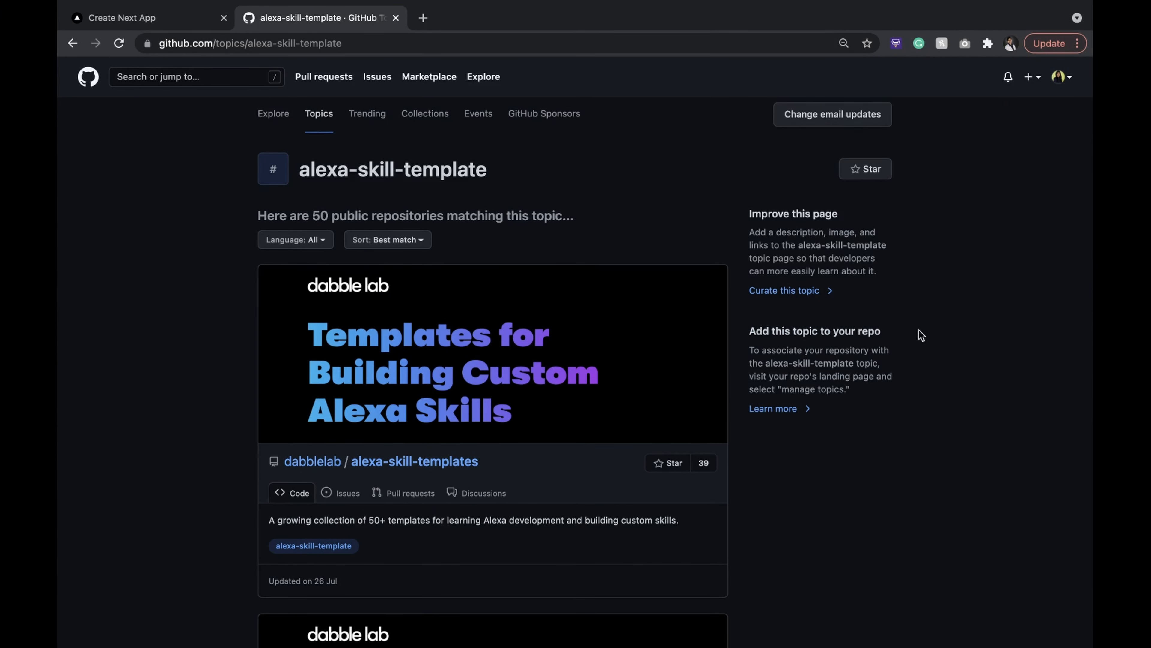
Create the public nextjs-gql-template repository with README, Node gitignore and MIT license.
{"action": "scroll", "scroll_direction": "down", "scroll_amount": 3}
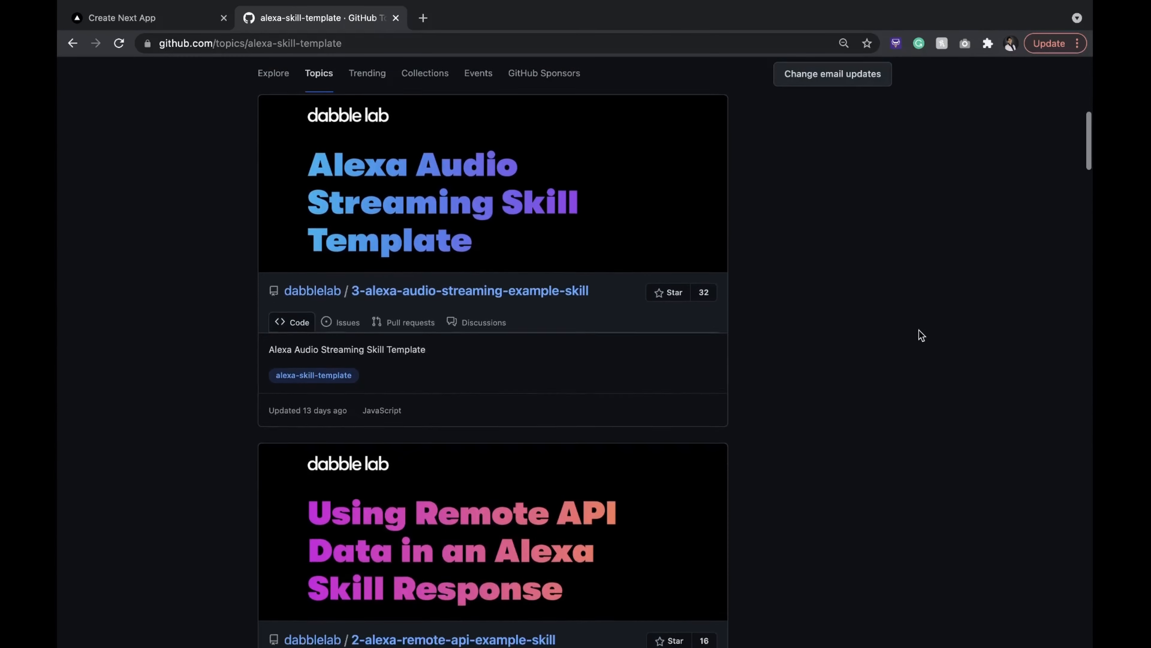
{"action": "scroll", "scroll_direction": "down", "scroll_amount": 3}
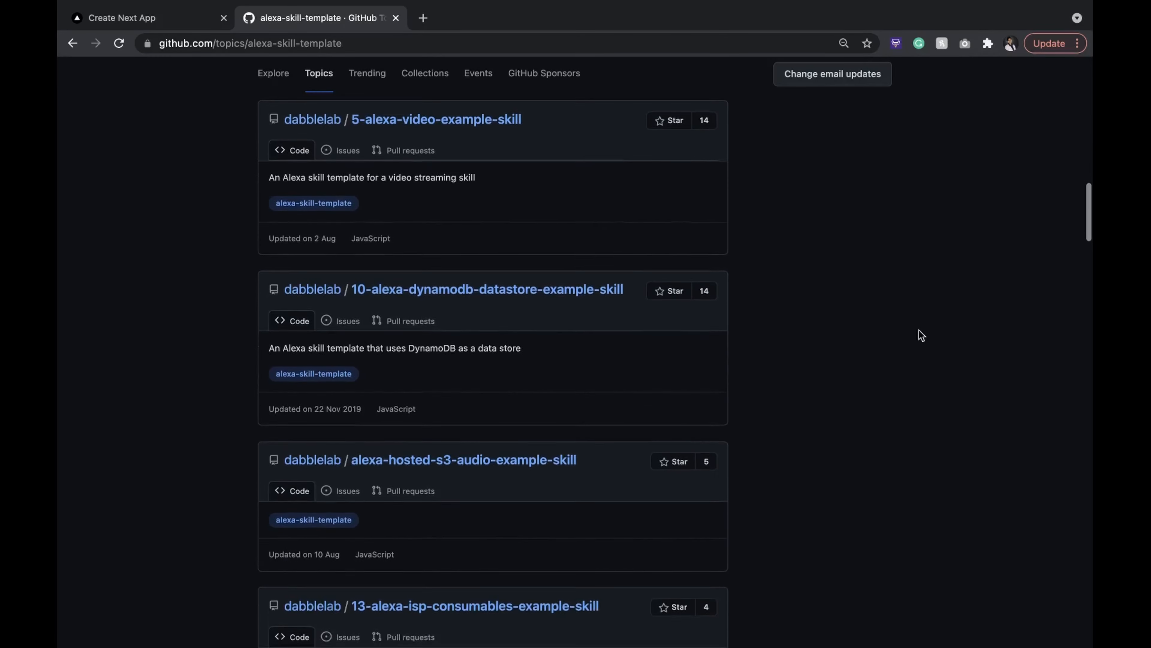
{"action": "scroll", "scroll_direction": "down", "scroll_amount": 3}
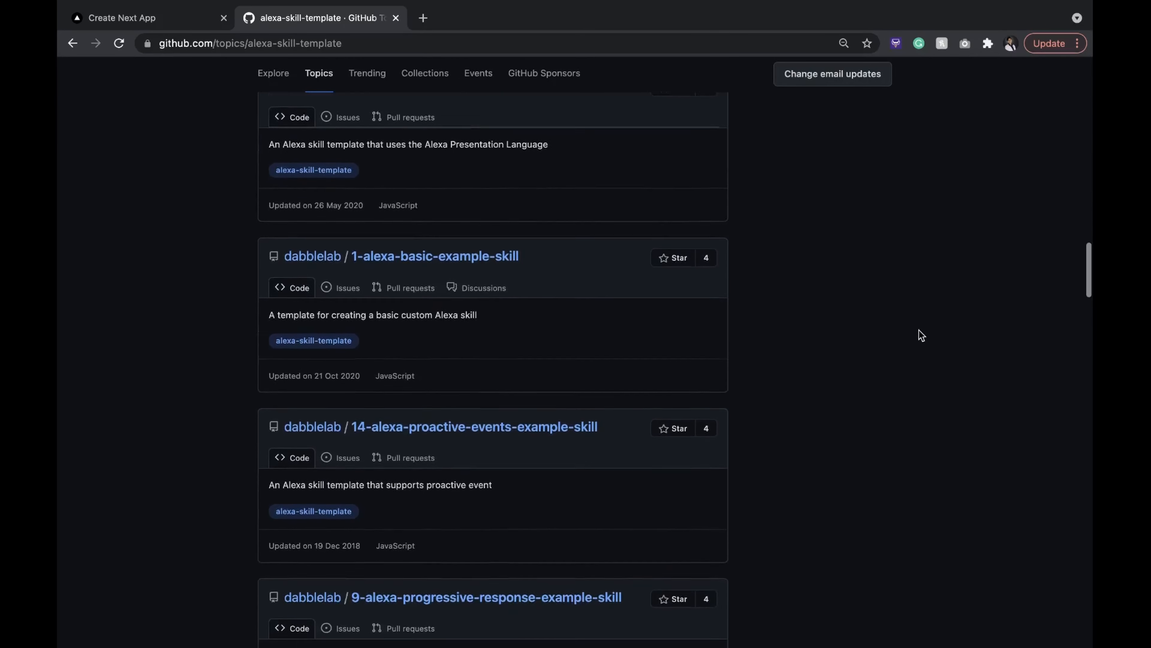
{"action": "scroll", "scroll_direction": "down", "scroll_amount": 3}
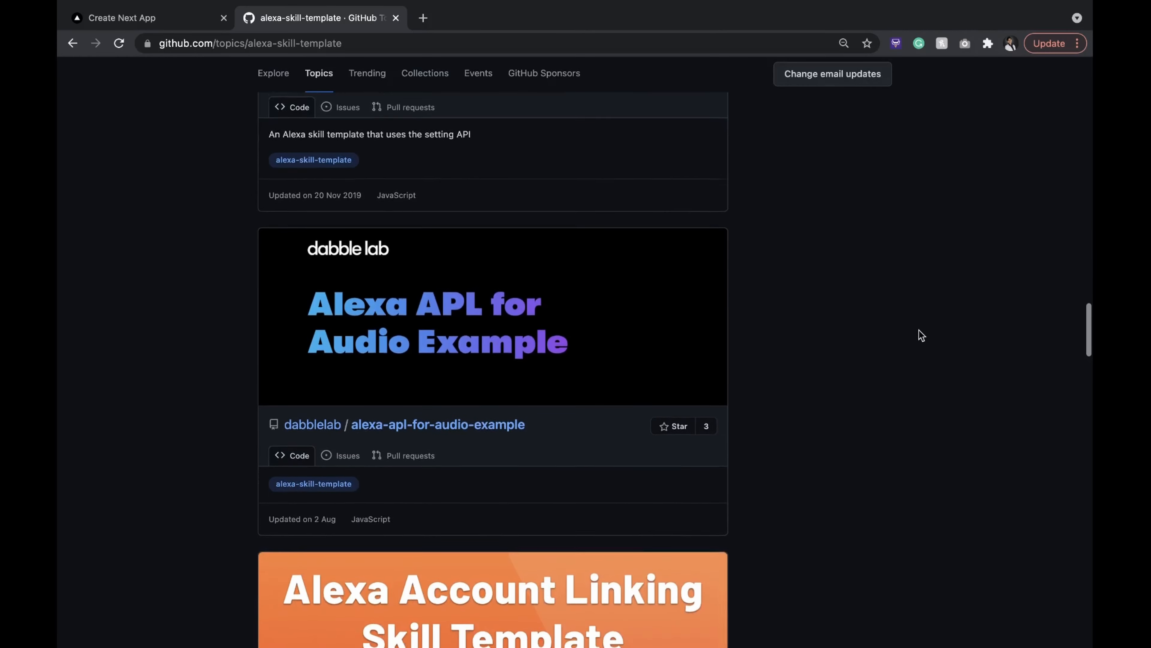
{"action": "scroll", "scroll_direction": "down", "scroll_amount": 3}
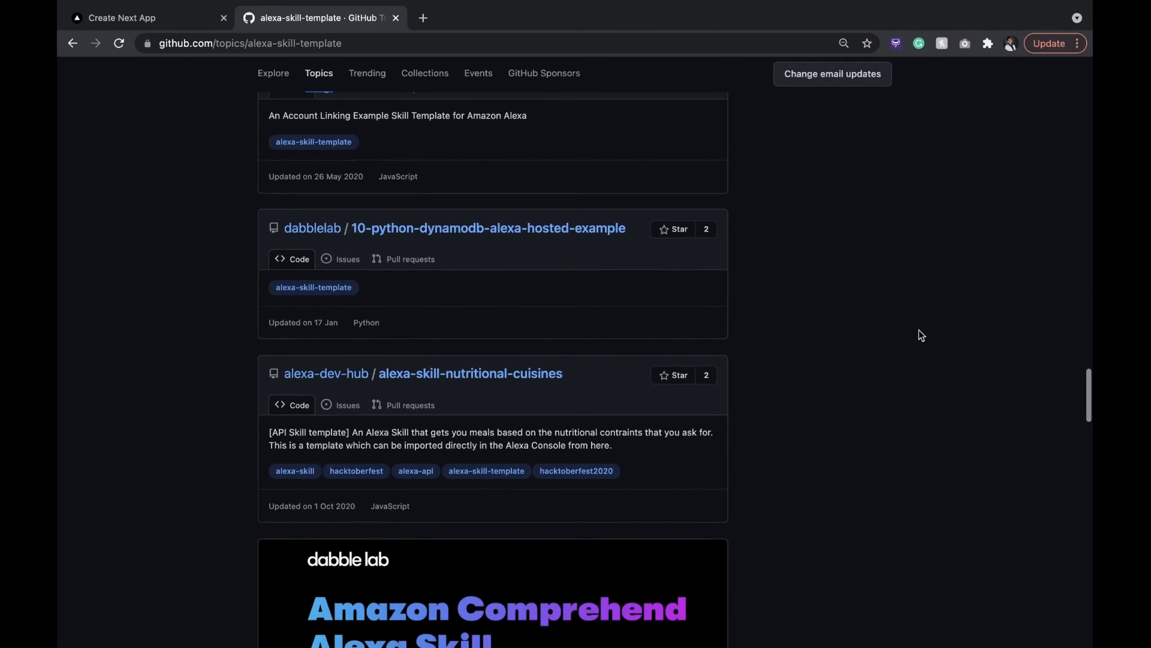
{"action": "scroll", "scroll_direction": "down", "scroll_amount": 3}
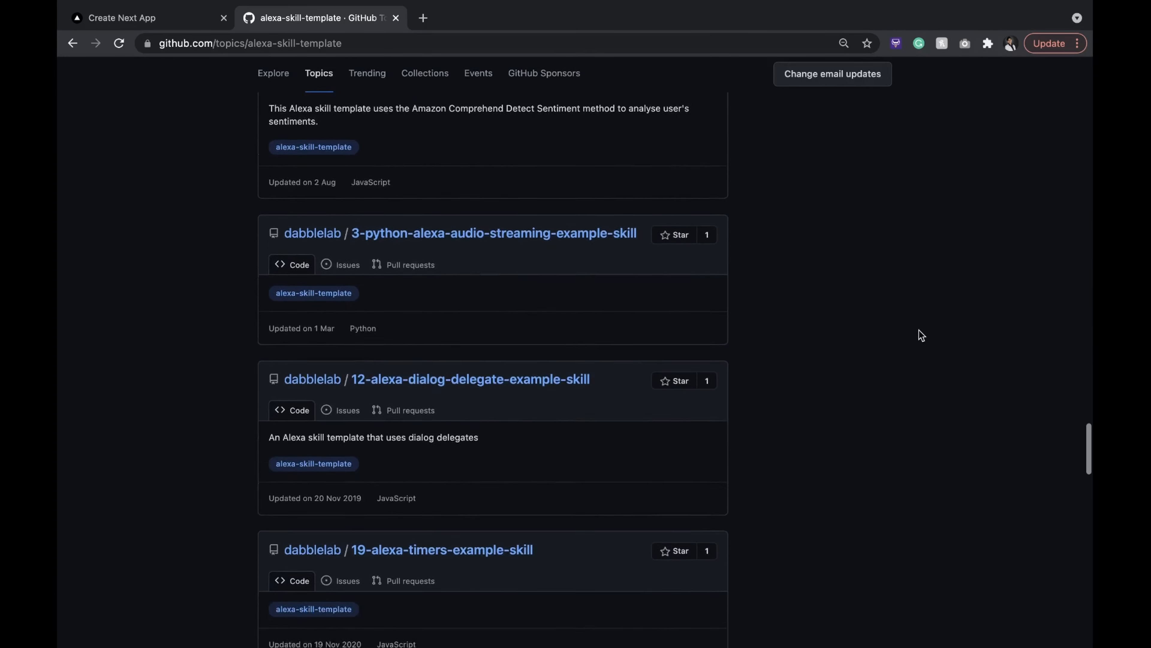
{"action": "scroll", "scroll_direction": "down", "scroll_amount": 3}
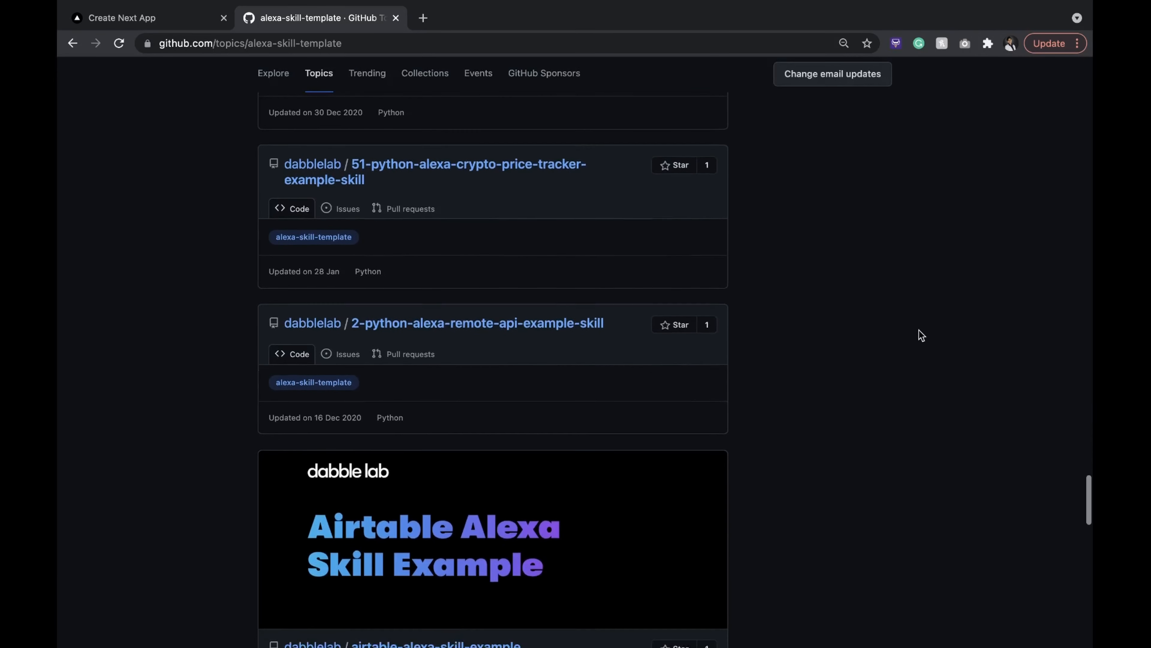
{"action": "scroll", "scroll_direction": "down", "scroll_amount": 3}
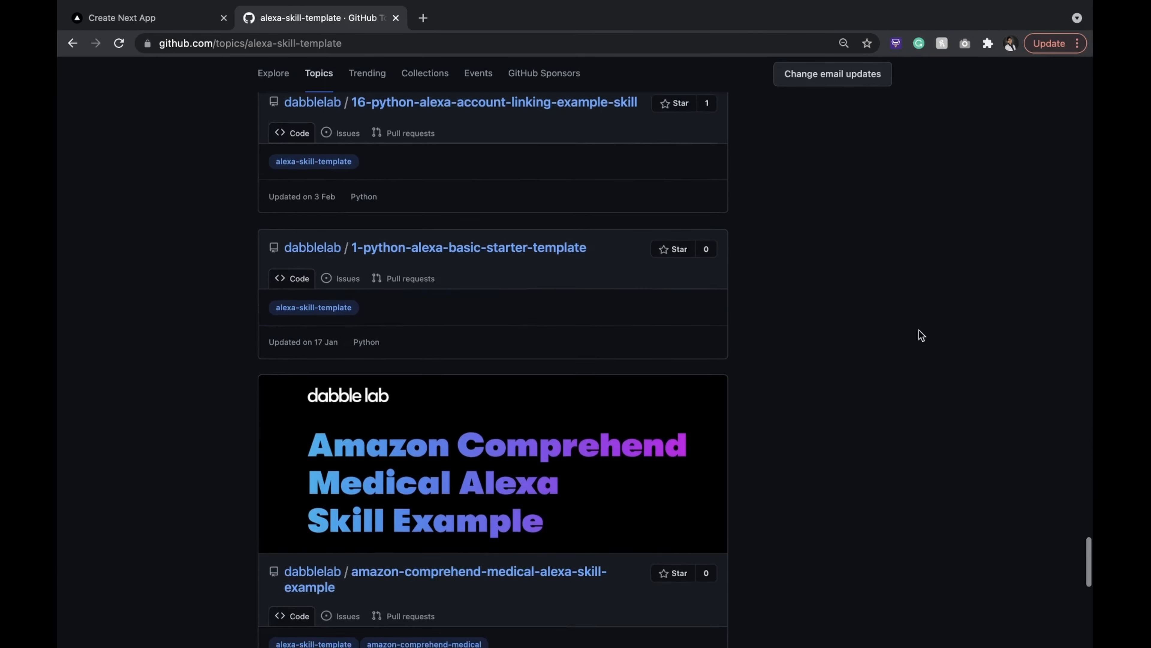
{"action": "scroll", "scroll_direction": "down", "scroll_amount": 3}
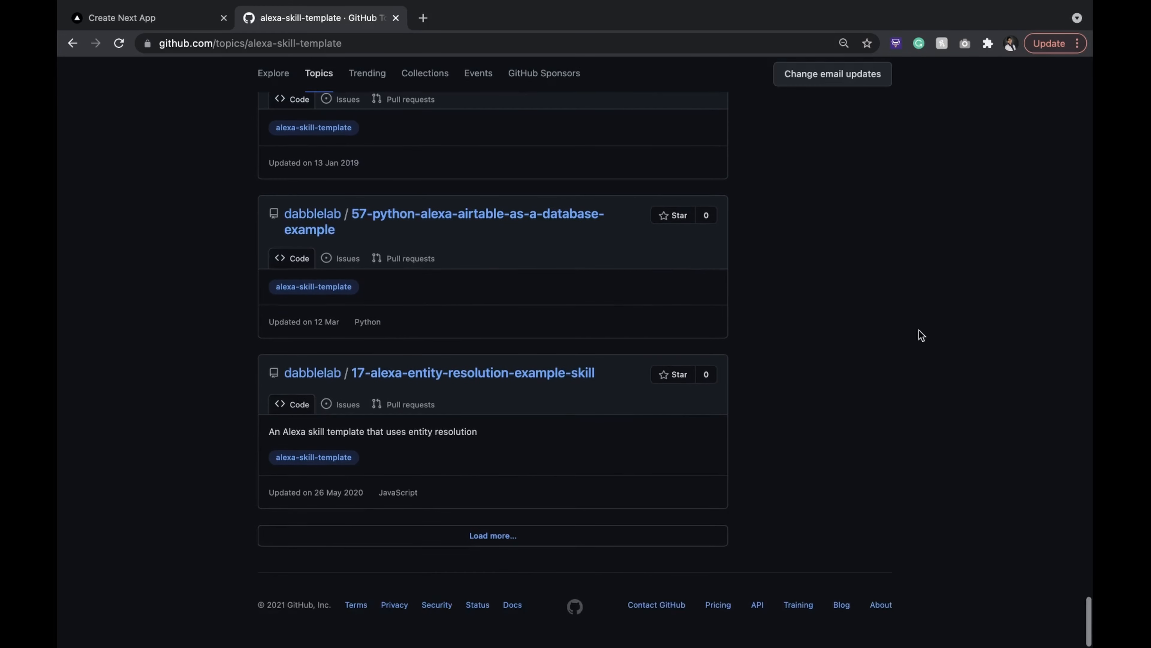
{"action": "mouse_move", "coordinate": [916, 335]}
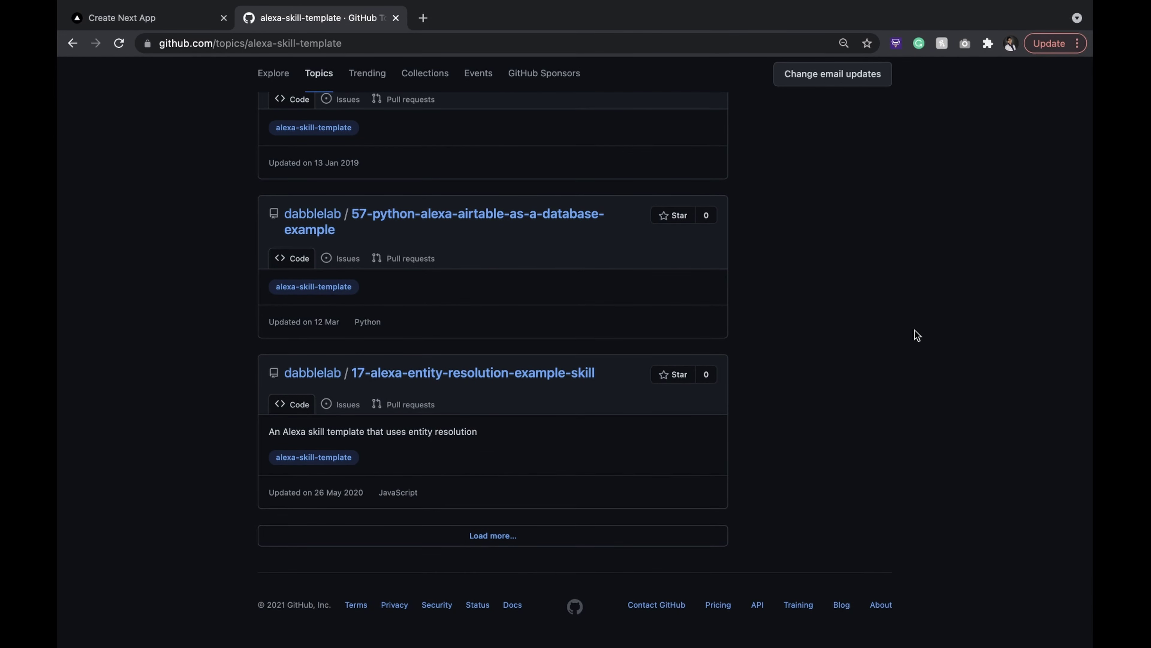
{"action": "scroll", "scroll_direction": "down", "scroll_amount": 3}
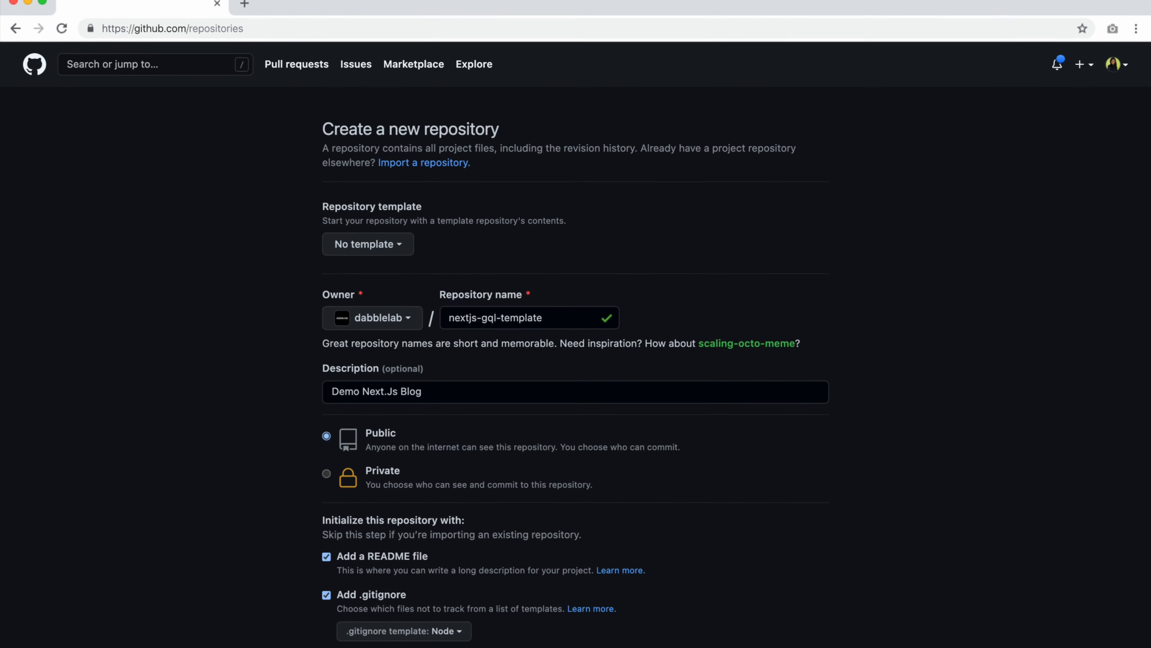
{"action": "scroll", "scroll_direction": "down", "scroll_amount": 3}
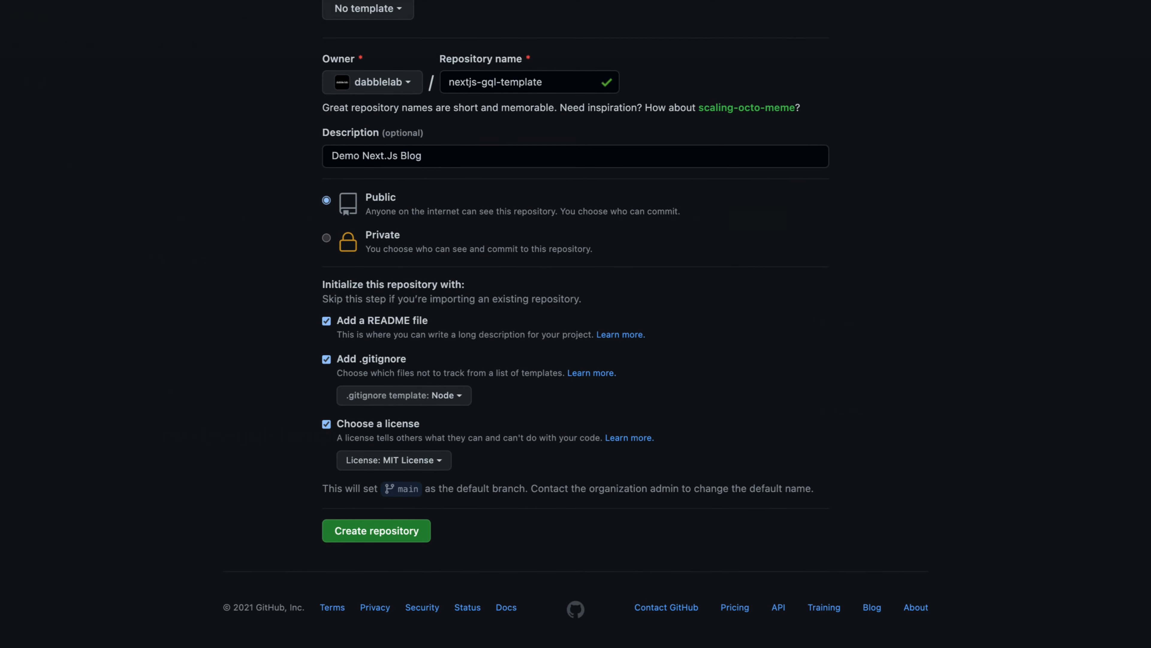
{"action": "left_click", "coordinate": [377, 531]}
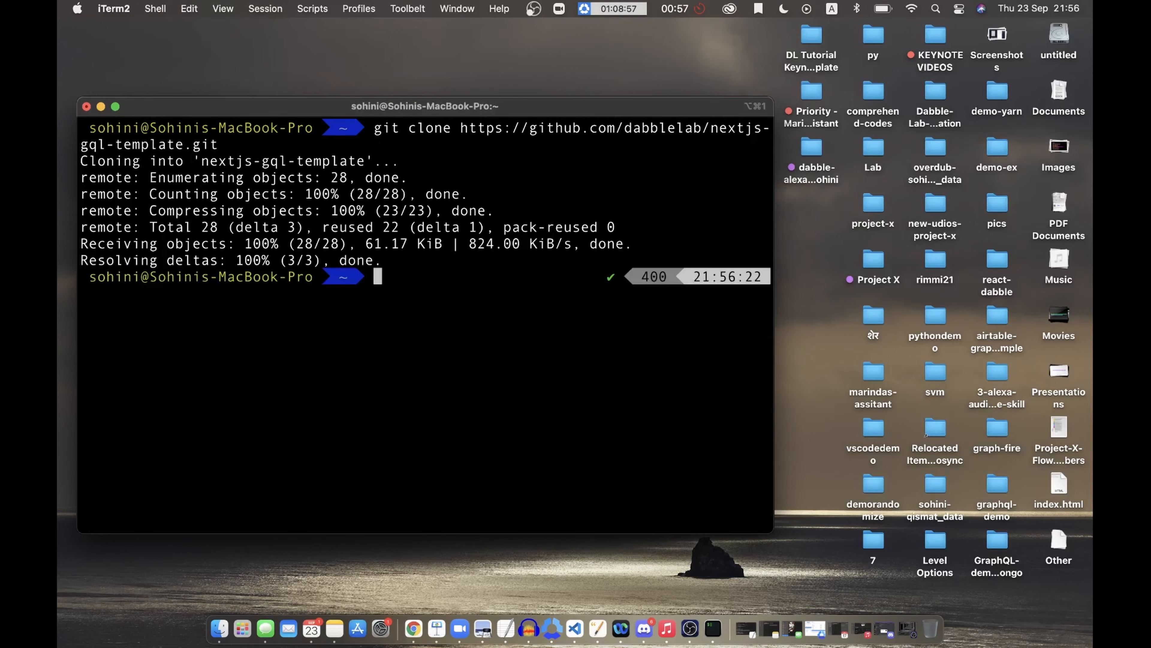
Move the shell into nextjs-gql-template and list its contents.
{"action": "type", "text": "cd"}
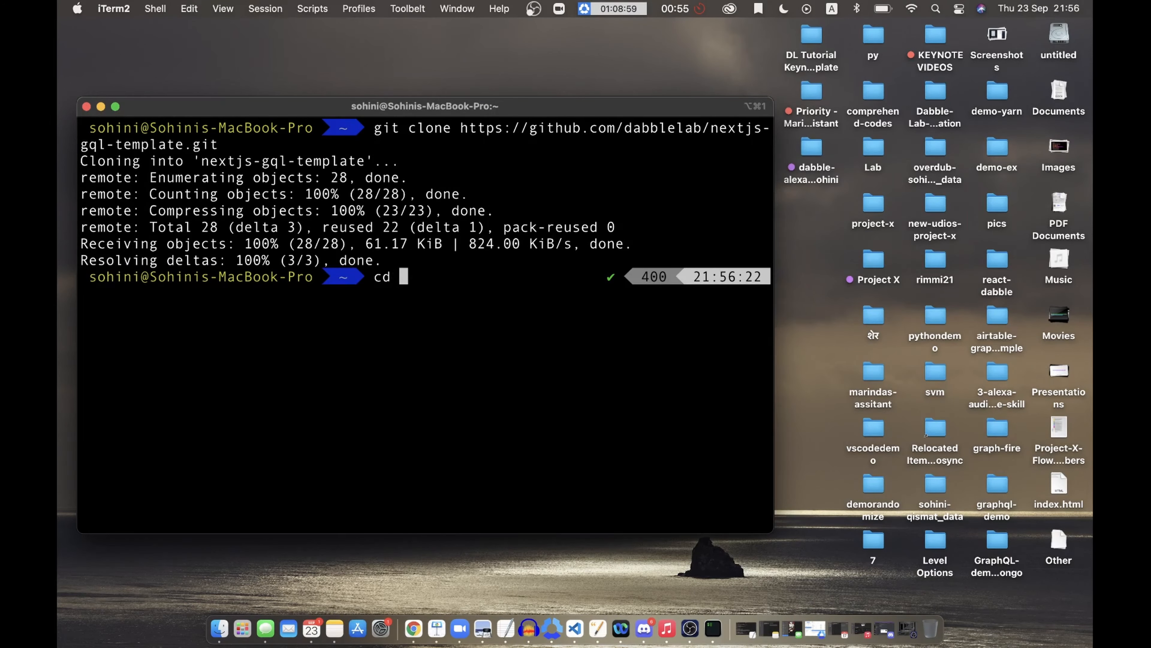
{"action": "type", "text": "nextjs"}
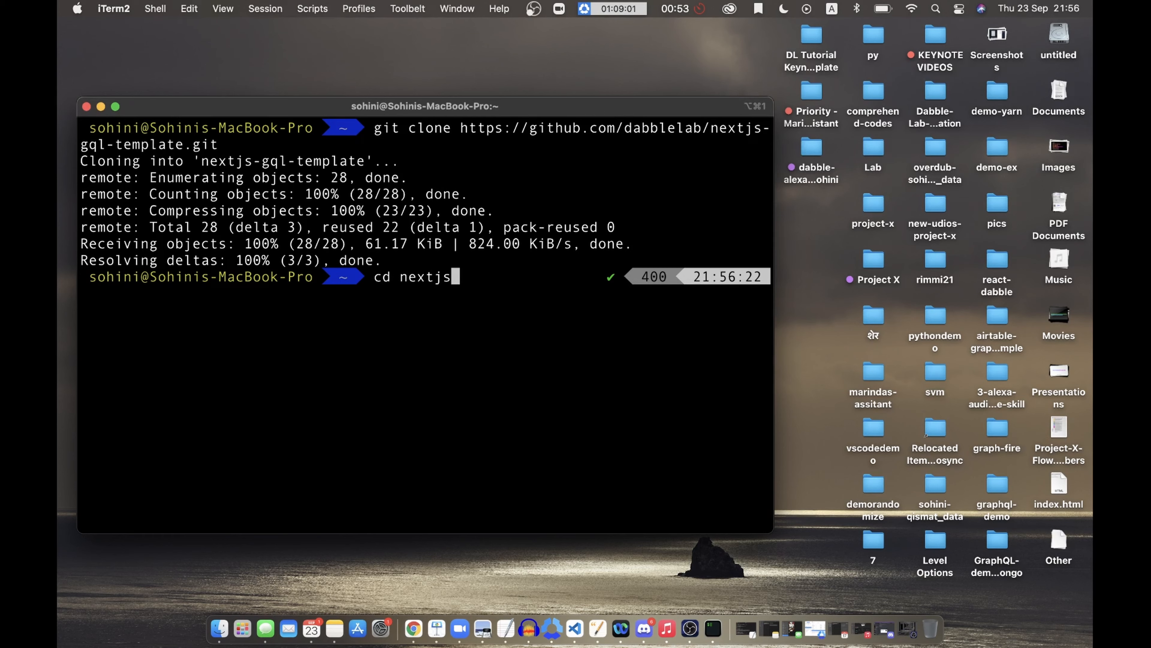
{"action": "type", "text": "-g"}
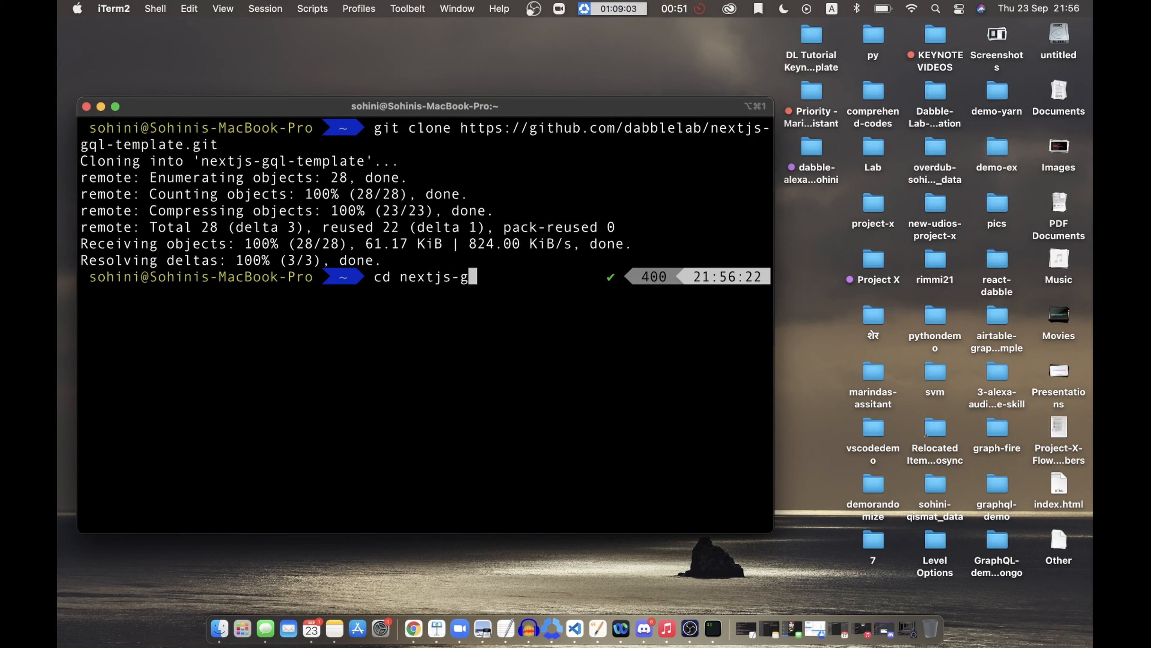
{"action": "type", "text": "ql-template"}
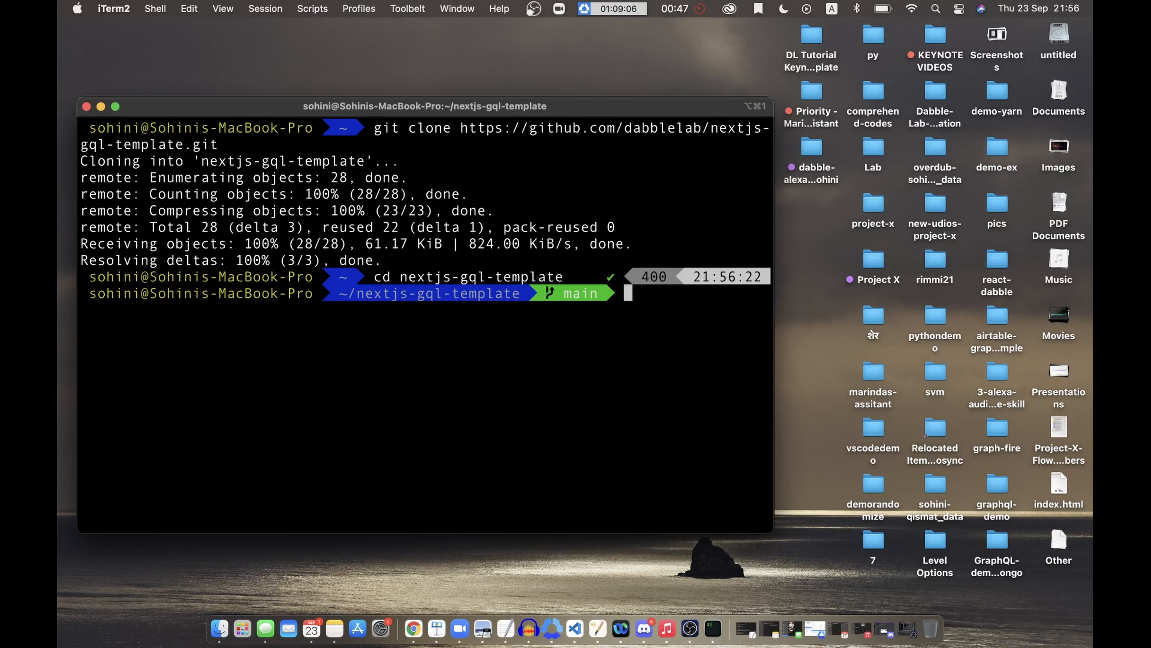
{"action": "type", "text": "ls"}
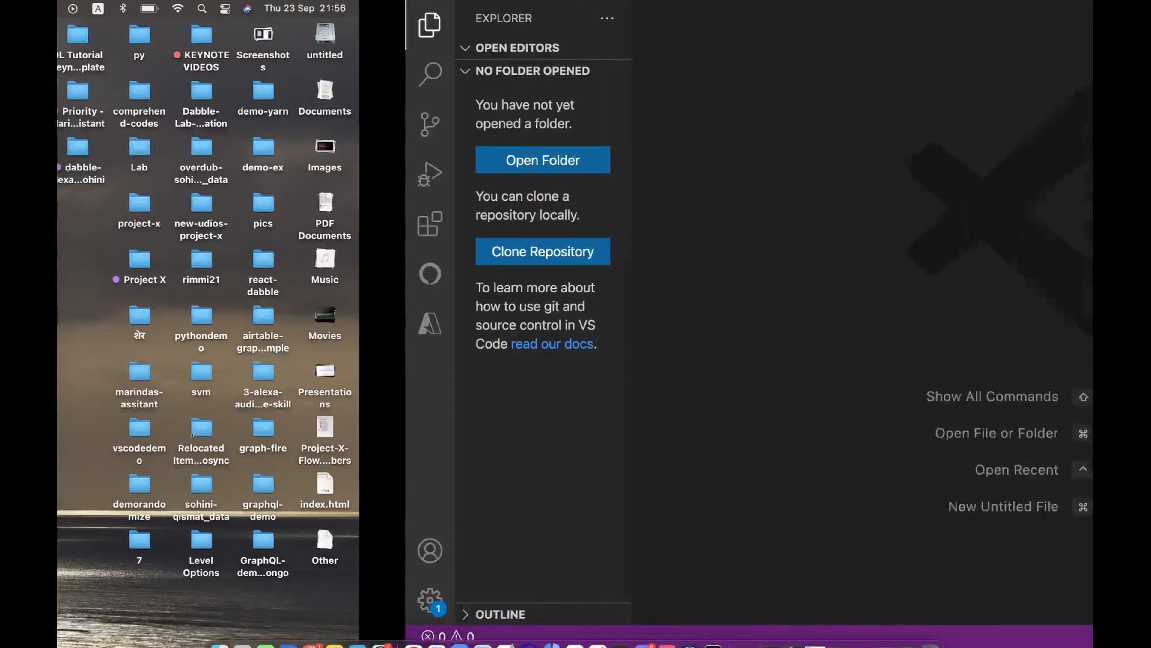
Open the nextjs-gql-template folder as the VS Code workspace.
{"action": "left_click", "coordinate": [543, 159]}
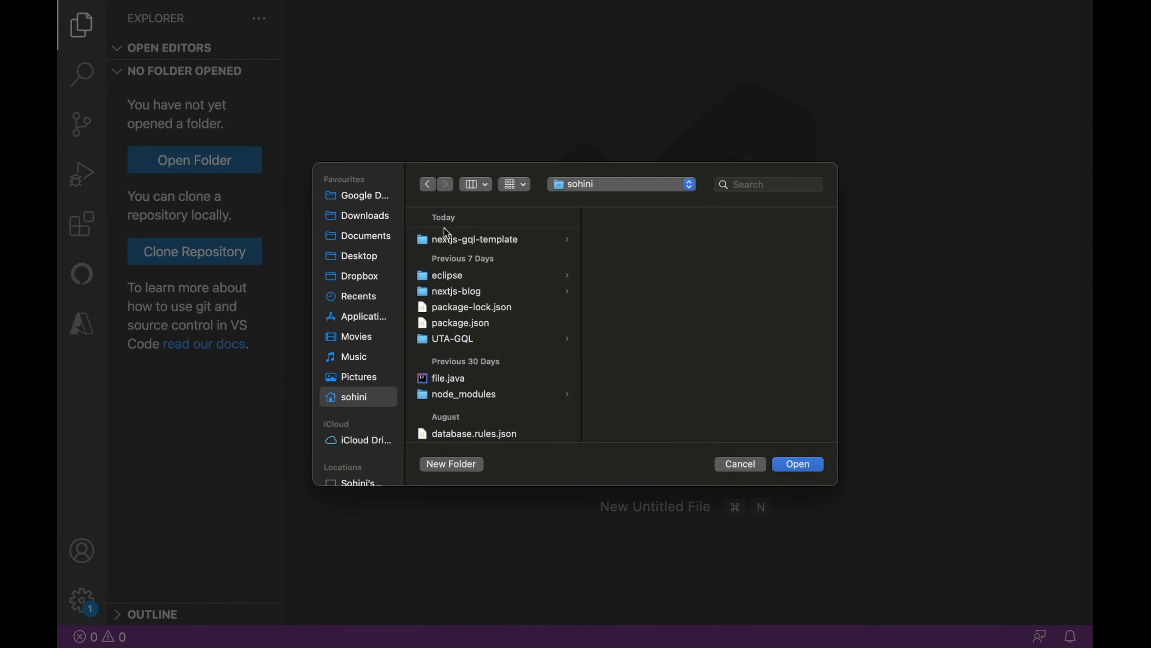
{"action": "left_click", "coordinate": [740, 464]}
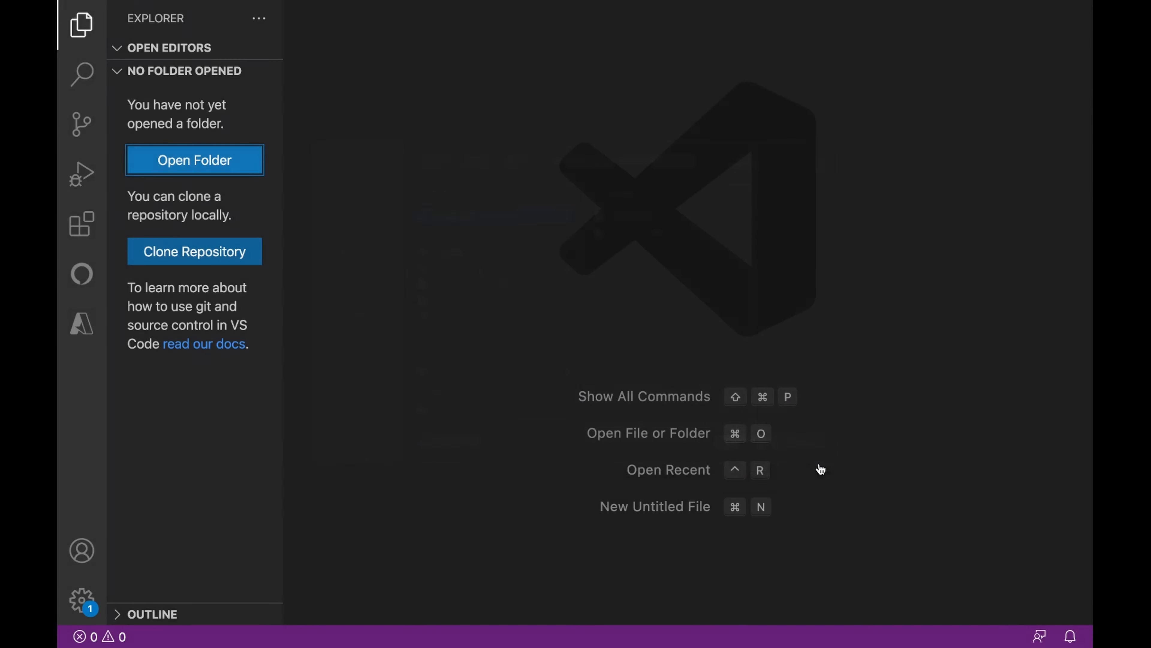
{"action": "left_click", "coordinate": [195, 160]}
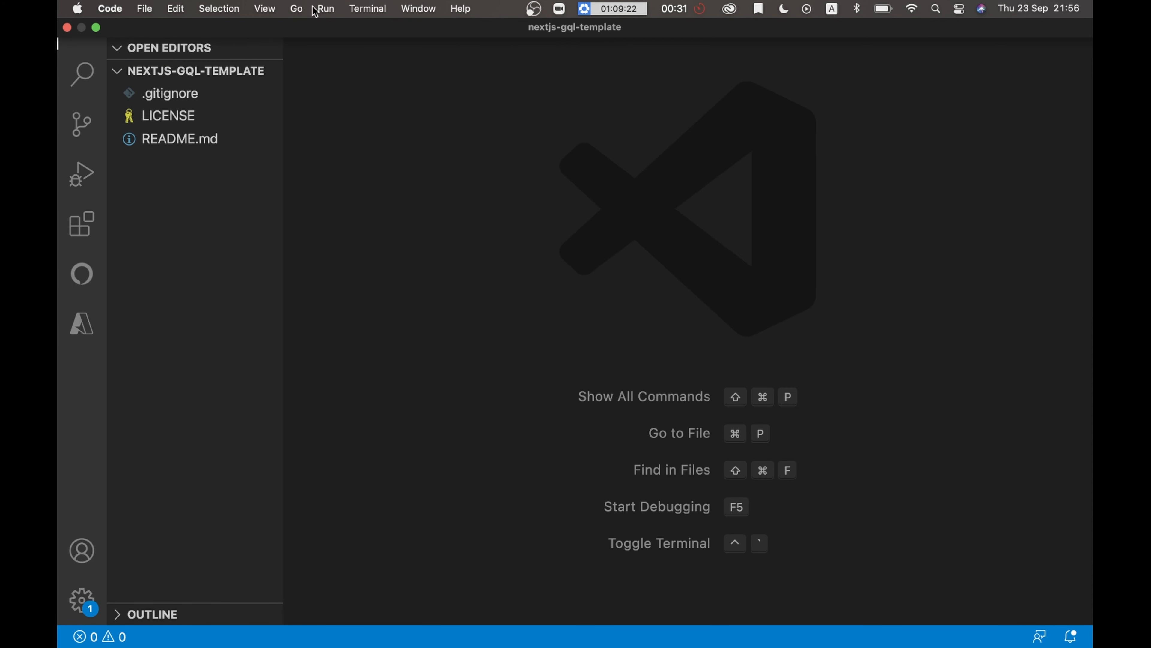
{"action": "left_click", "coordinate": [367, 8]}
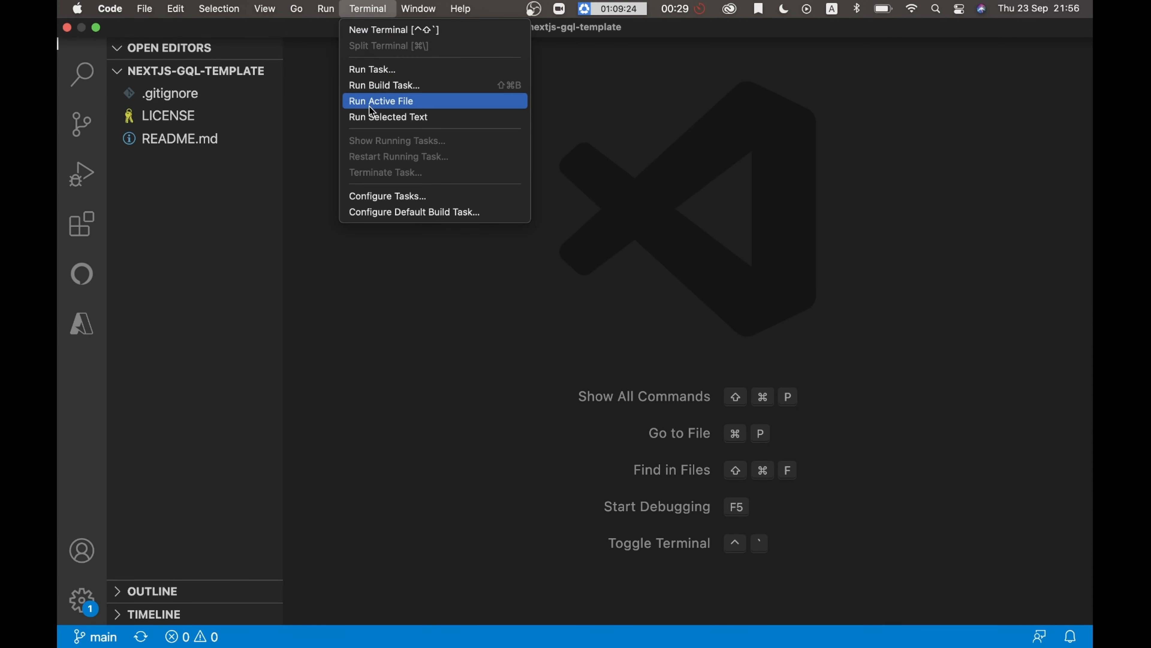
{"action": "mouse_move", "coordinate": [355, 37]}
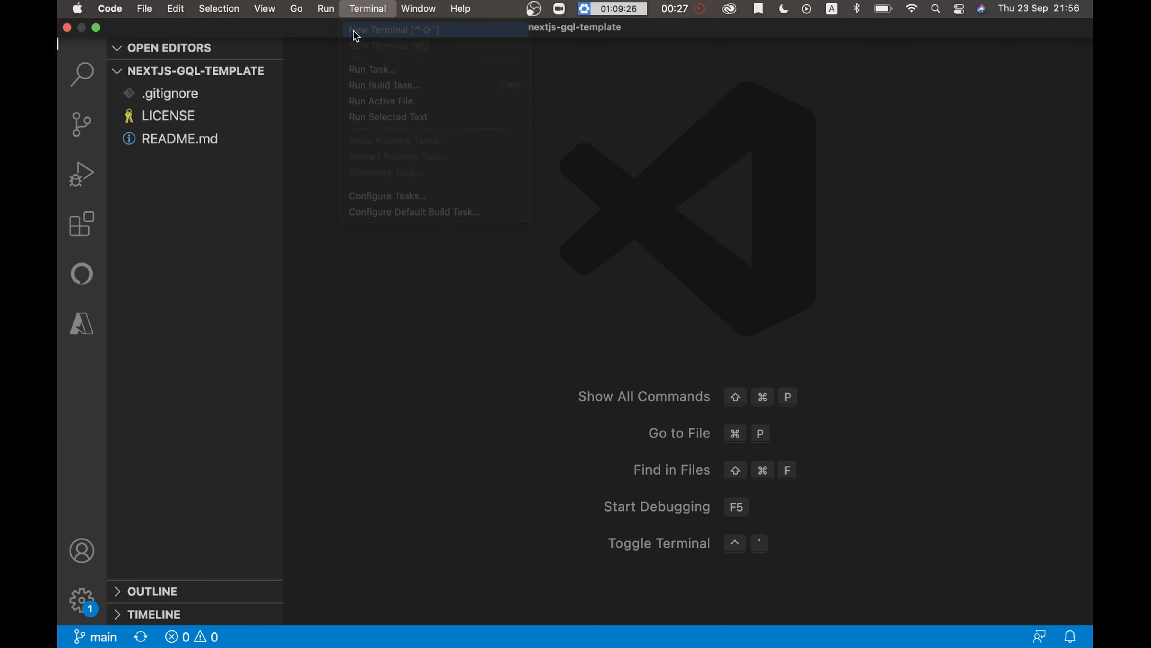
Scaffold next-github-gql-app with yarn create next-app in the integrated terminal.
{"action": "left_click", "coordinate": [382, 30]}
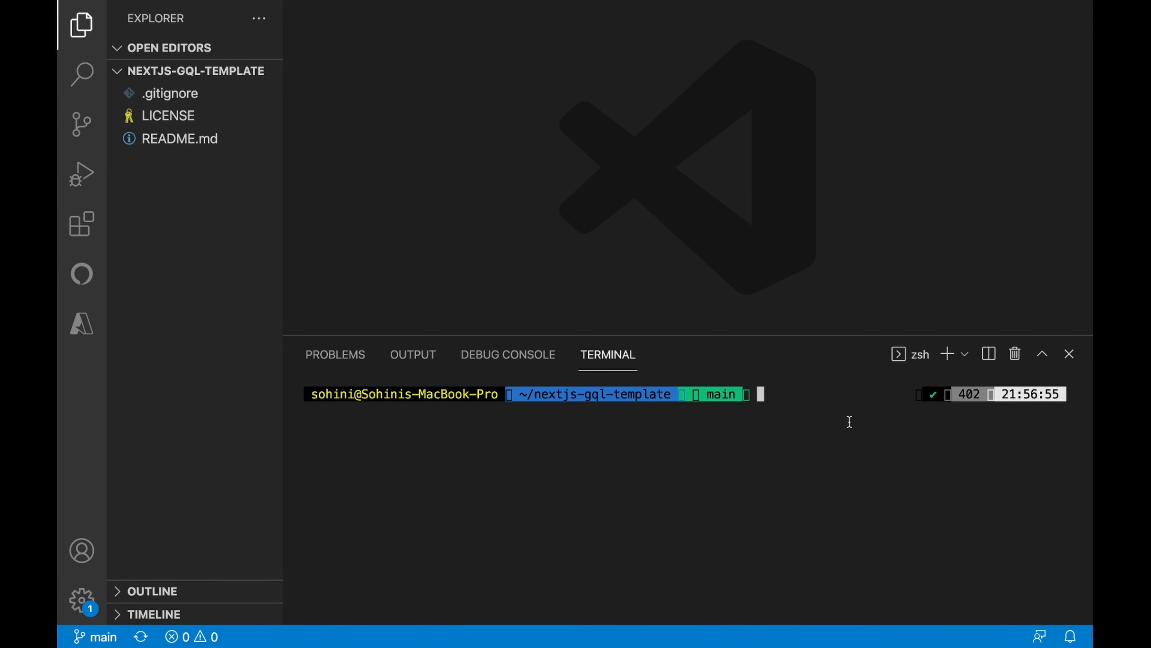
{"action": "type", "text": "yarn create"}
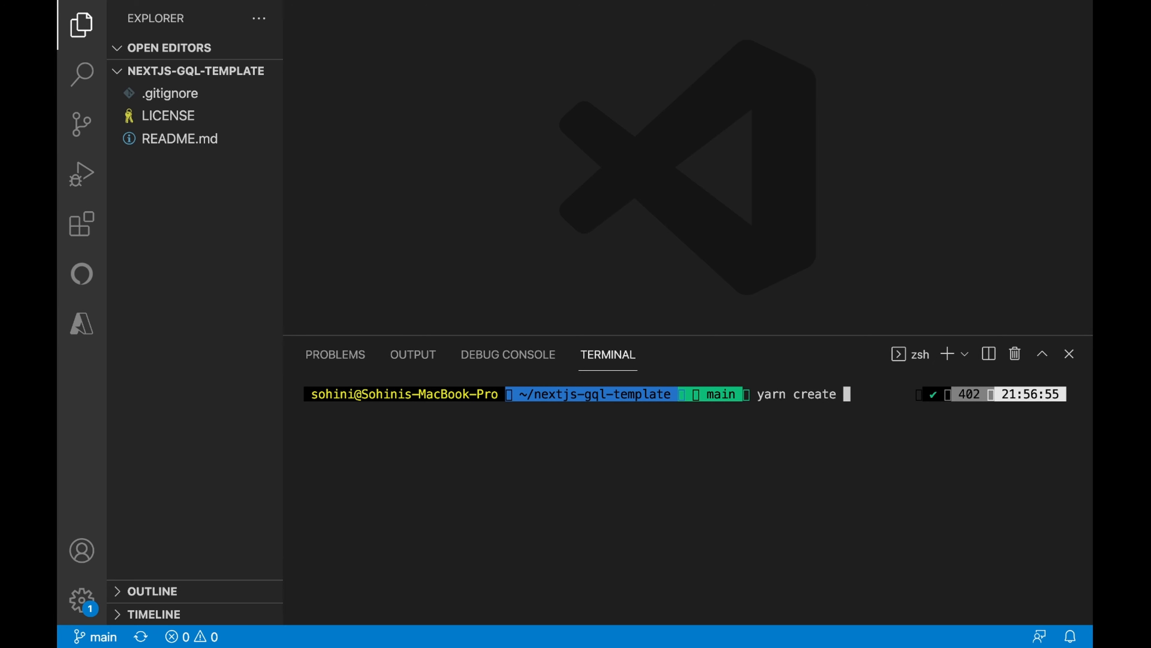
{"action": "type", "text": "next-app"}
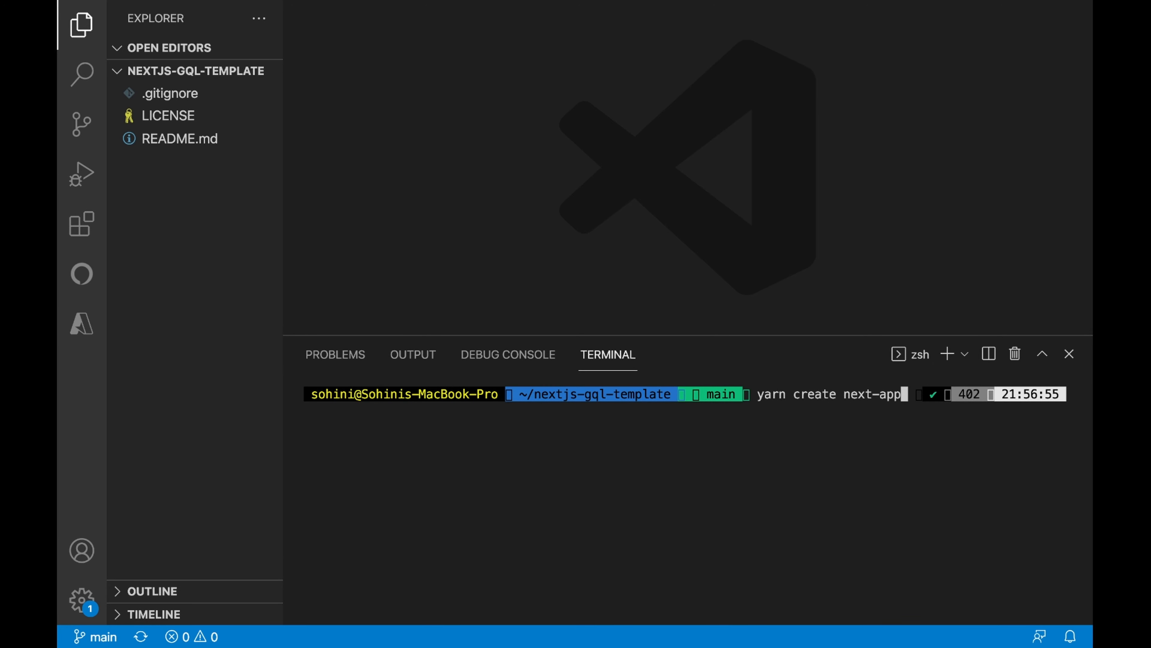
{"action": "type", "text": "next-github-gql-app"}
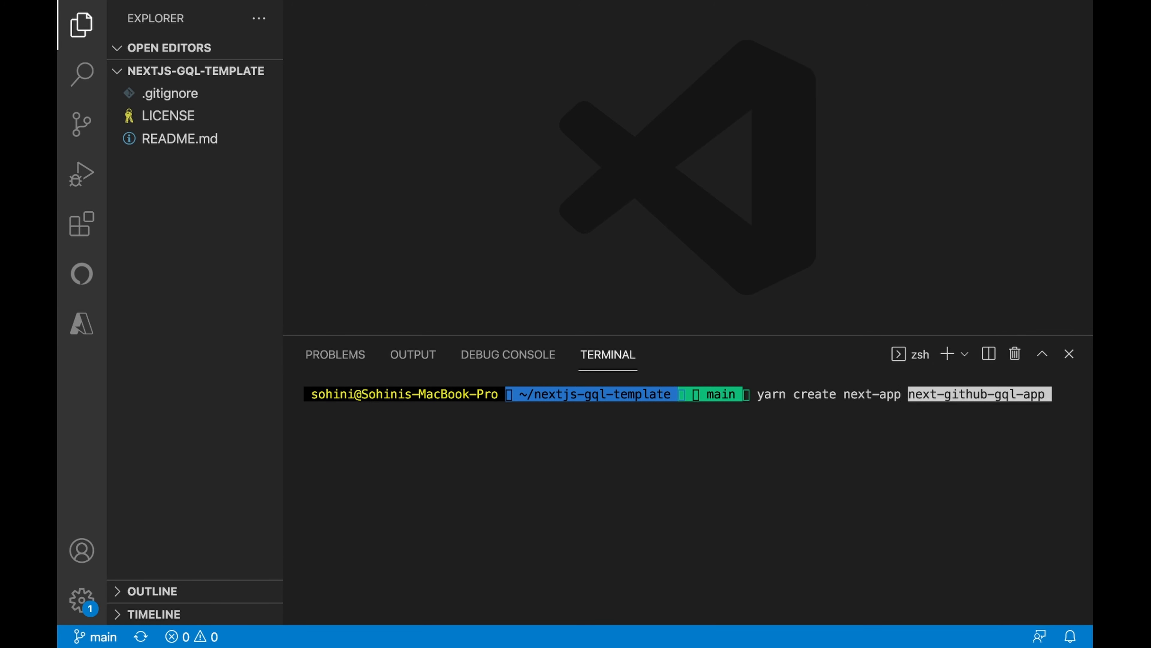
{"action": "key", "text": "Enter"}
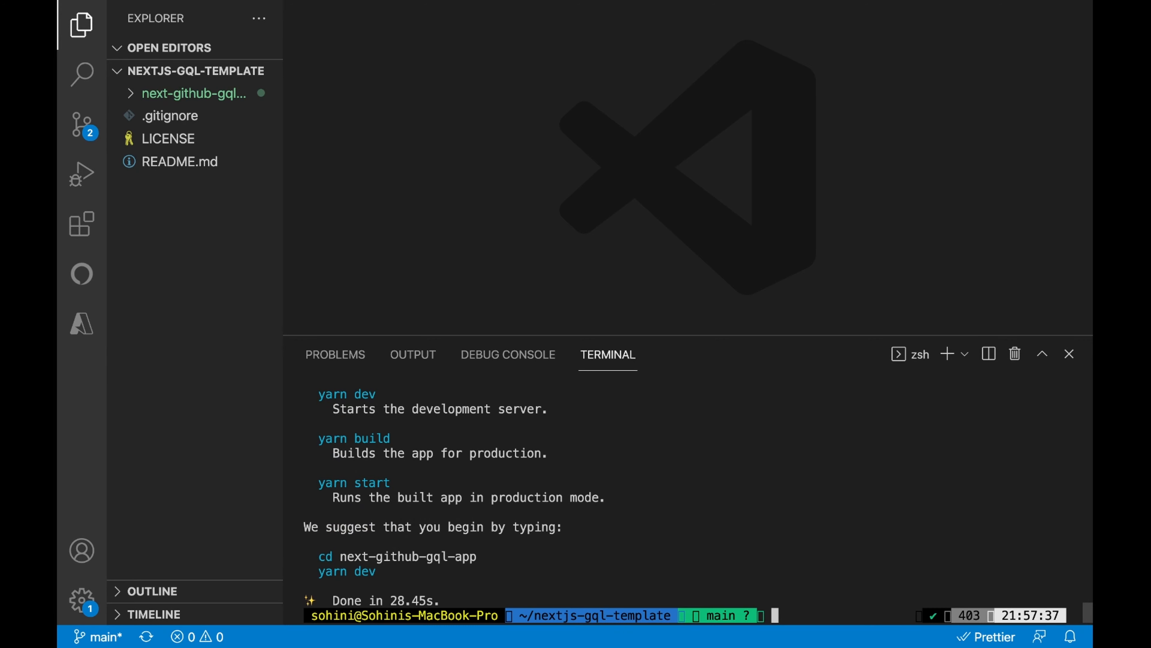
Run yarn dev inside next-github-gql-app and view it at localhost:3000.
{"action": "type", "text": "cd next"}
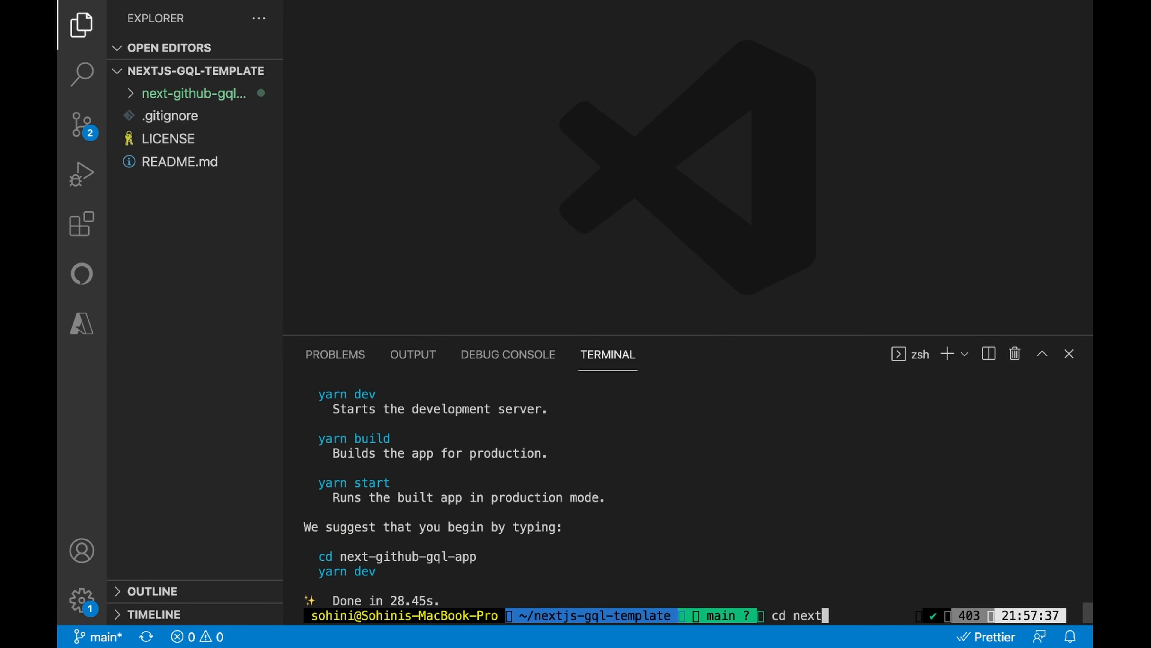
{"action": "type", "text": "-git"}
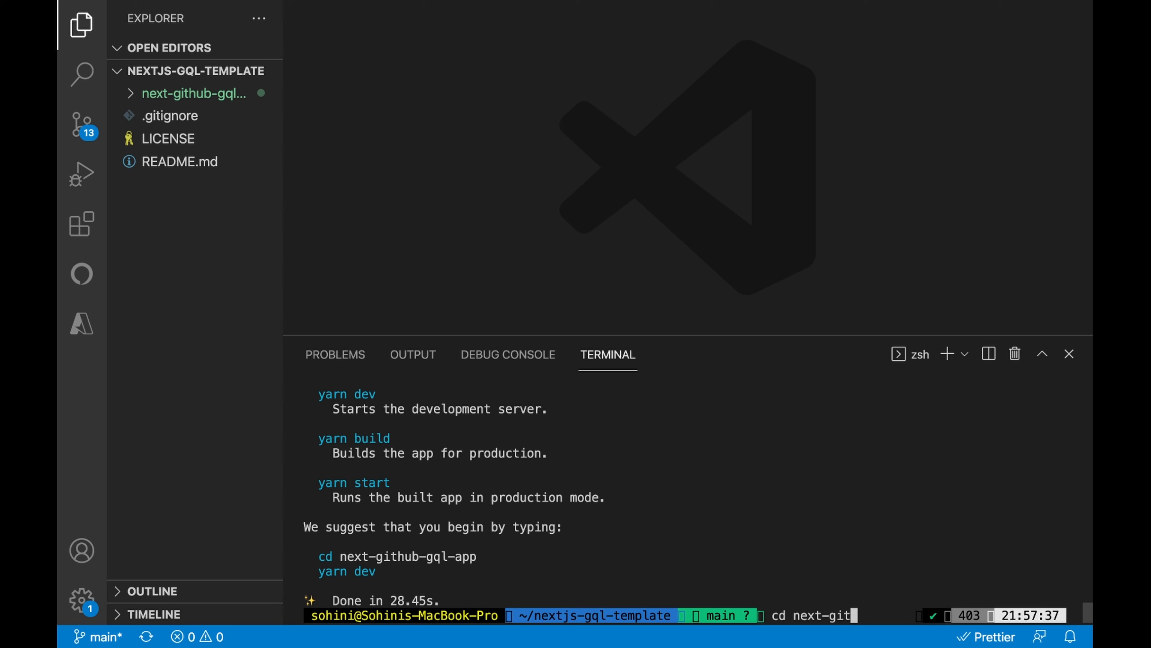
{"action": "type", "text": "hub-gql-"}
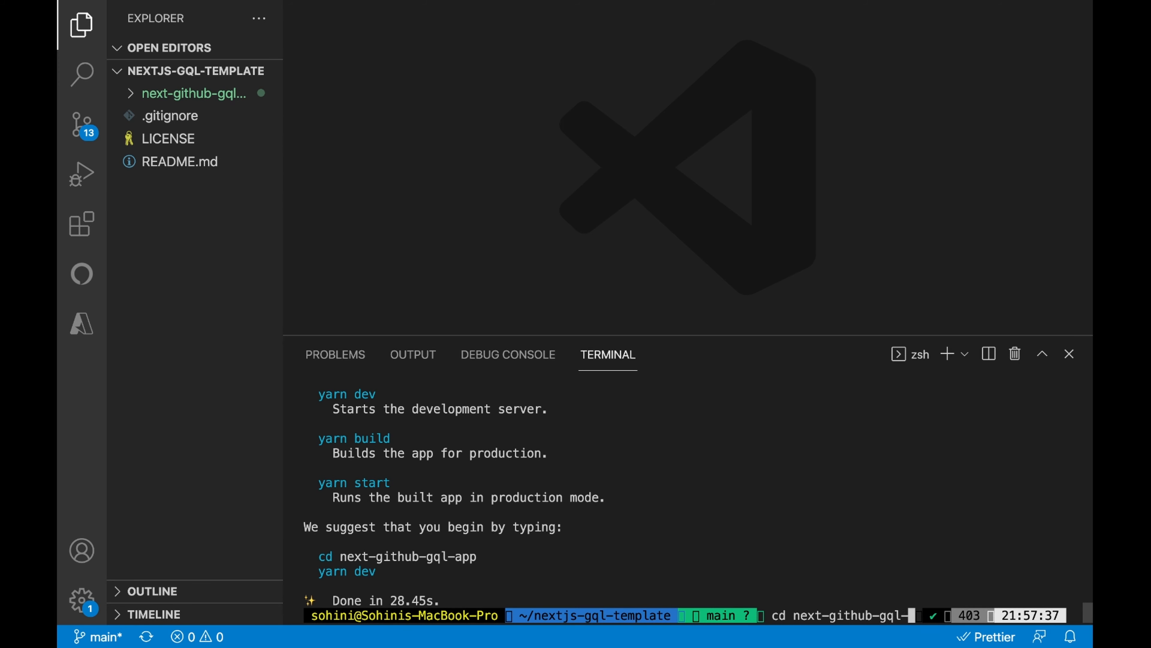
{"action": "key", "text": "Enter"}
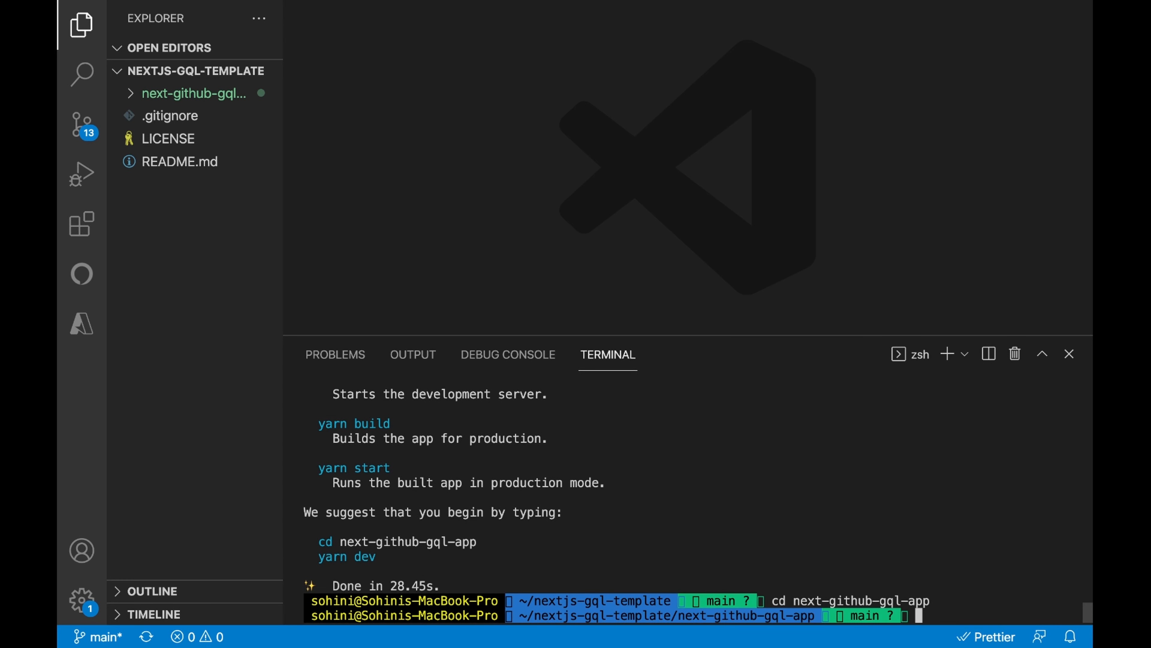
{"action": "type", "text": "yarn dev"}
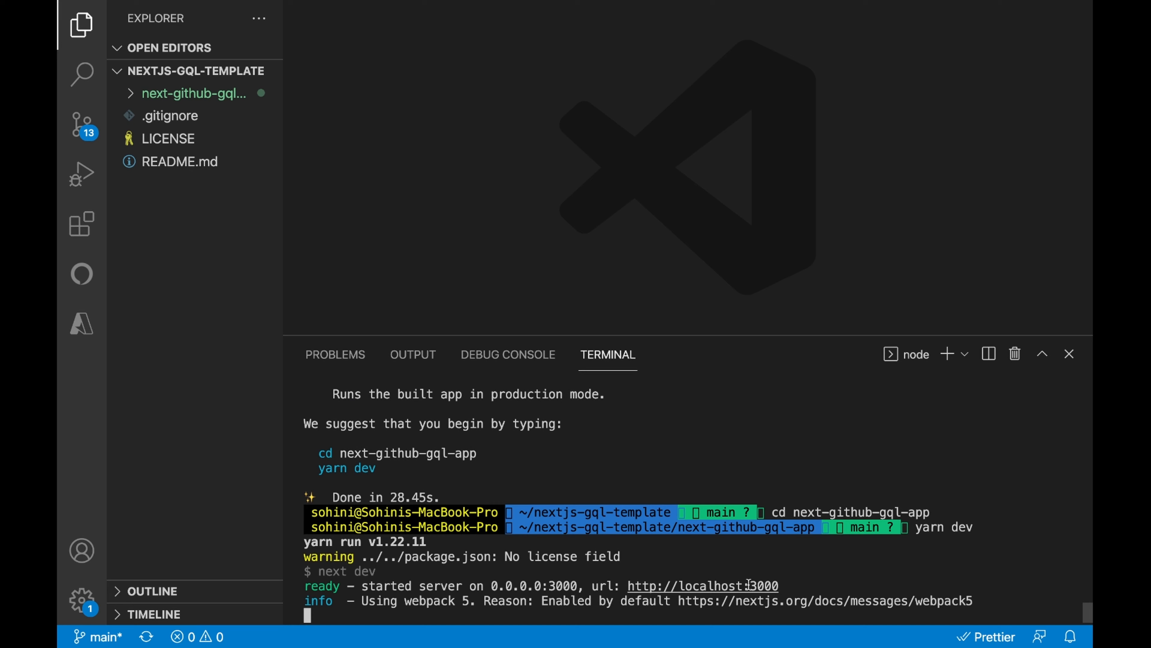
{"action": "left_click", "coordinate": [701, 586]}
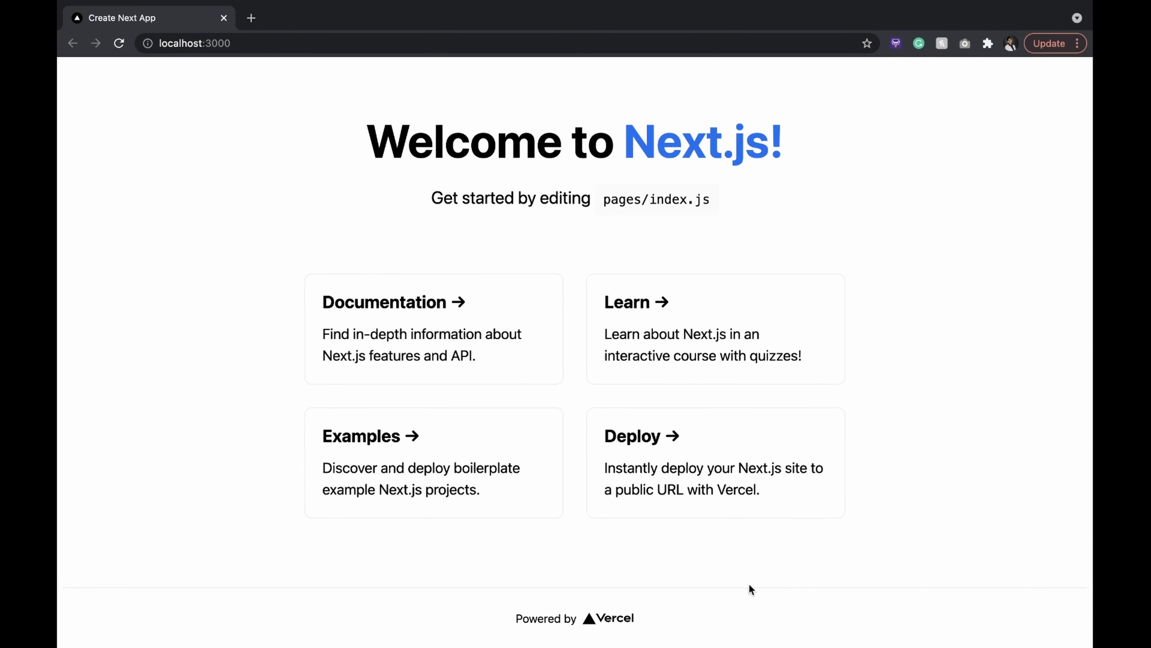
{"action": "mouse_move", "coordinate": [753, 498]}
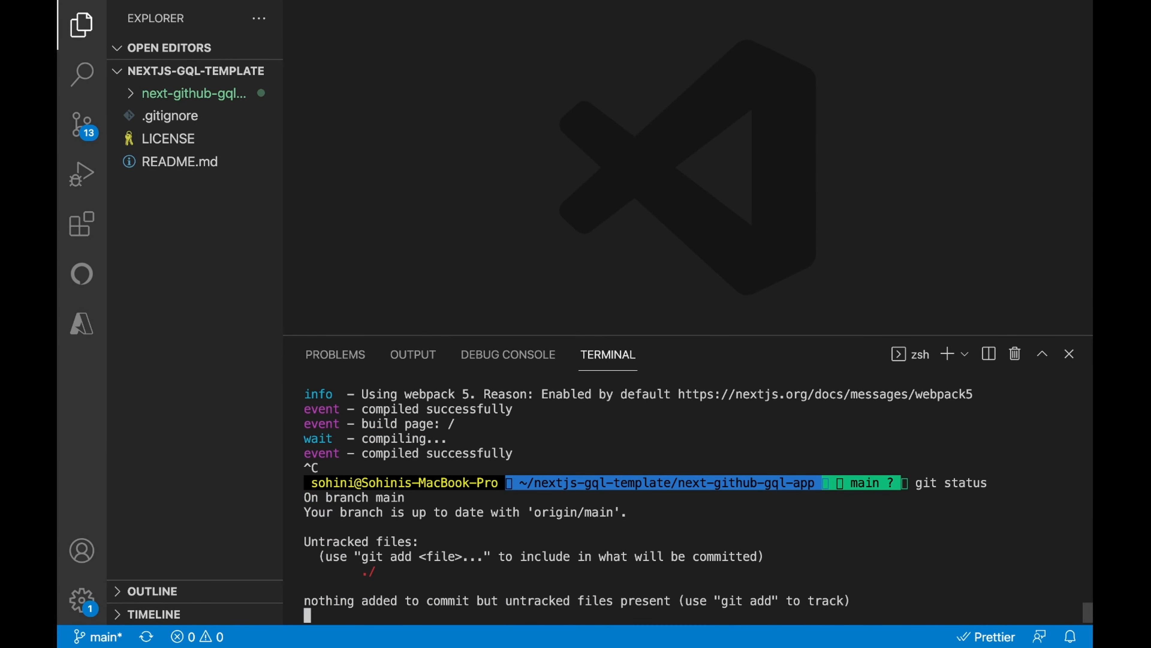
From the repository root, stage all new files with git add.
{"action": "type", "text": "cd .."}
{"action": "type", "text": "git add"}
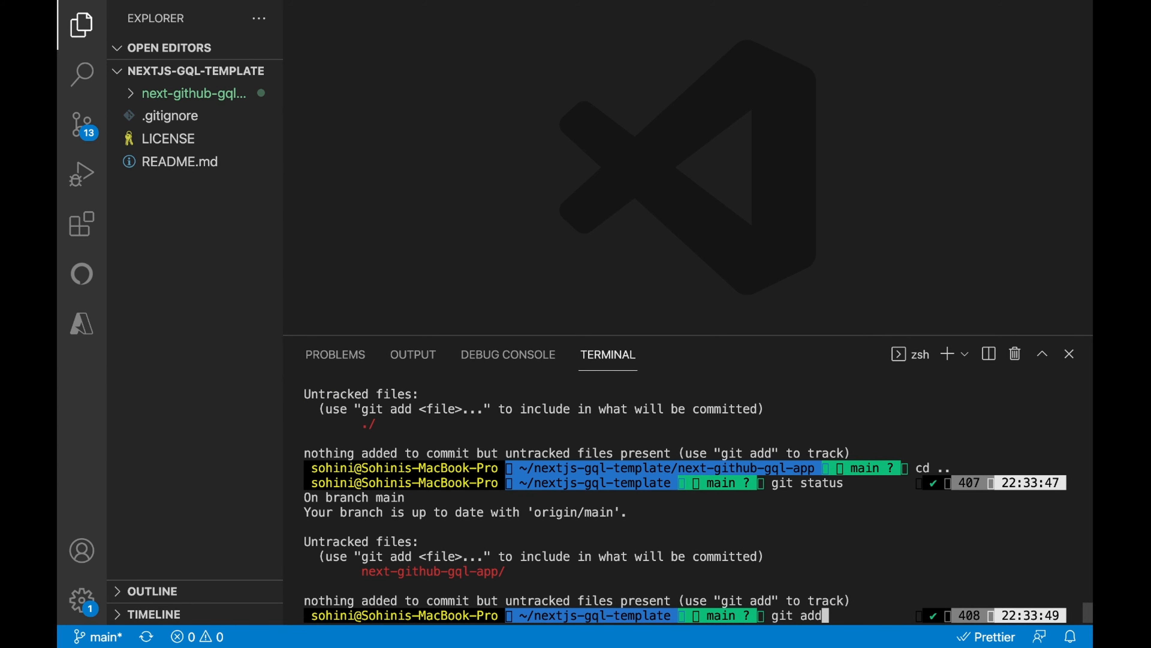
{"action": "type", "text": "."}
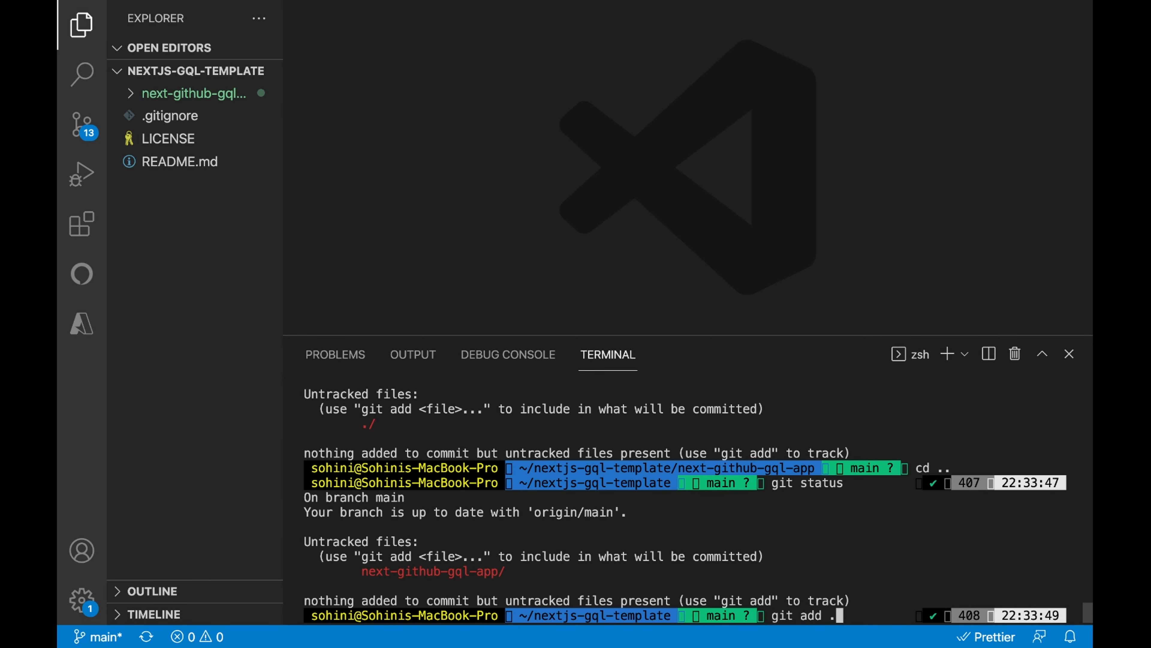
{"action": "key", "text": "Enter"}
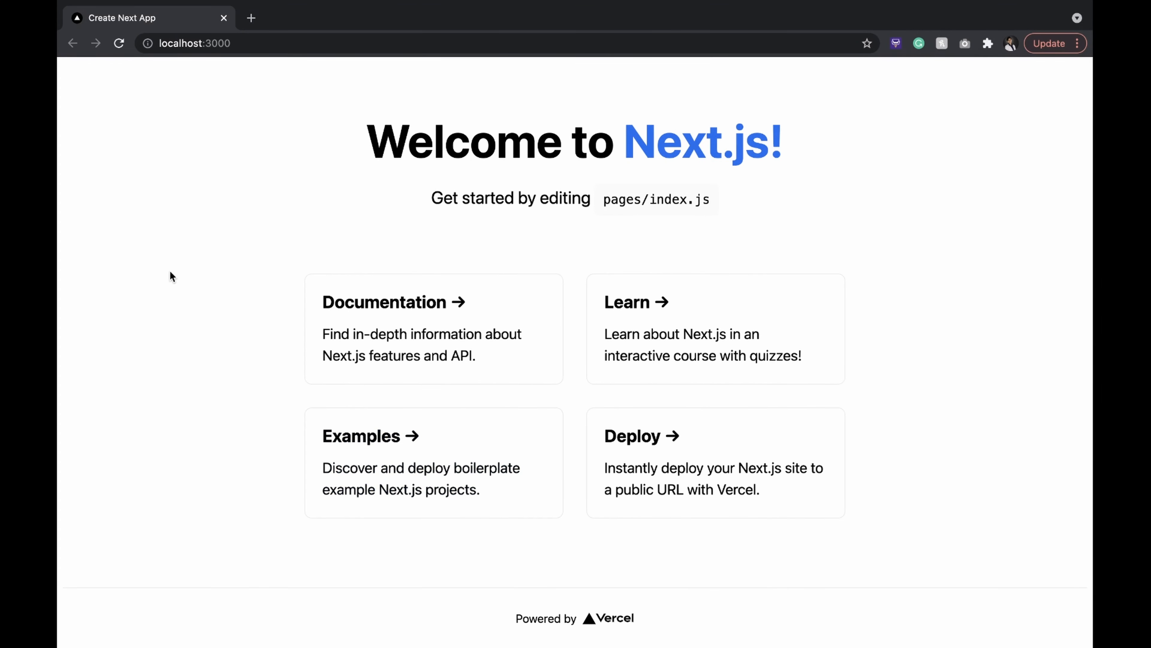
Go to github.com/dabblelab and reach nextjs-gql-template's Vercel import page.
{"action": "type", "text": "github.com/dabblelab/"}
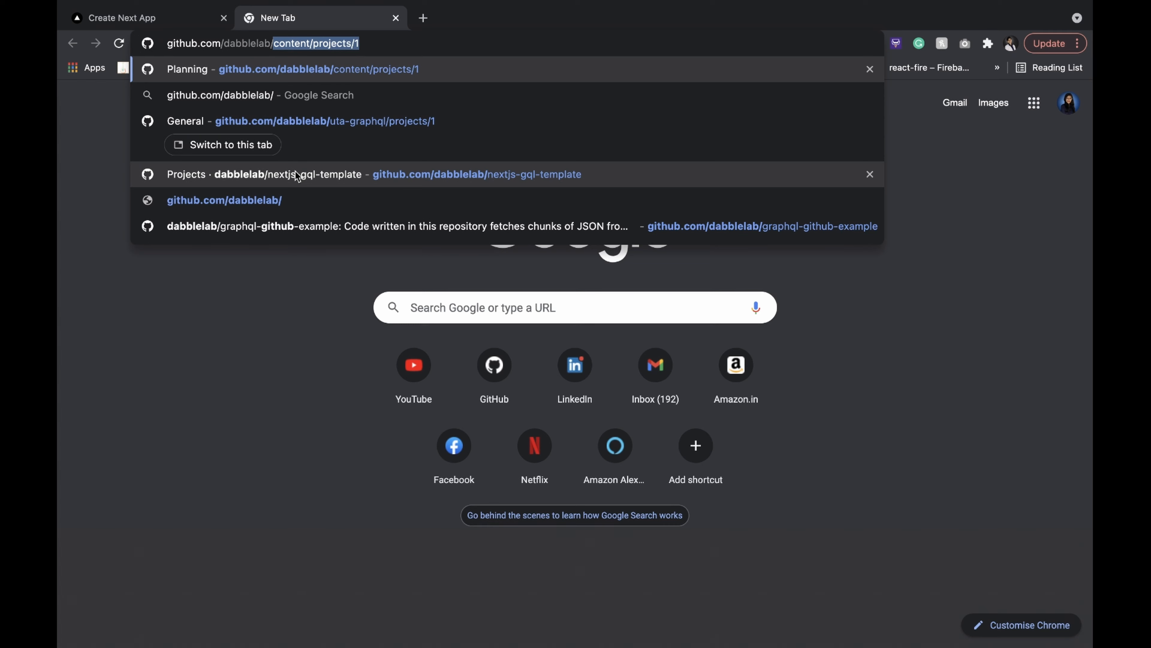
{"action": "left_click", "coordinate": [298, 174]}
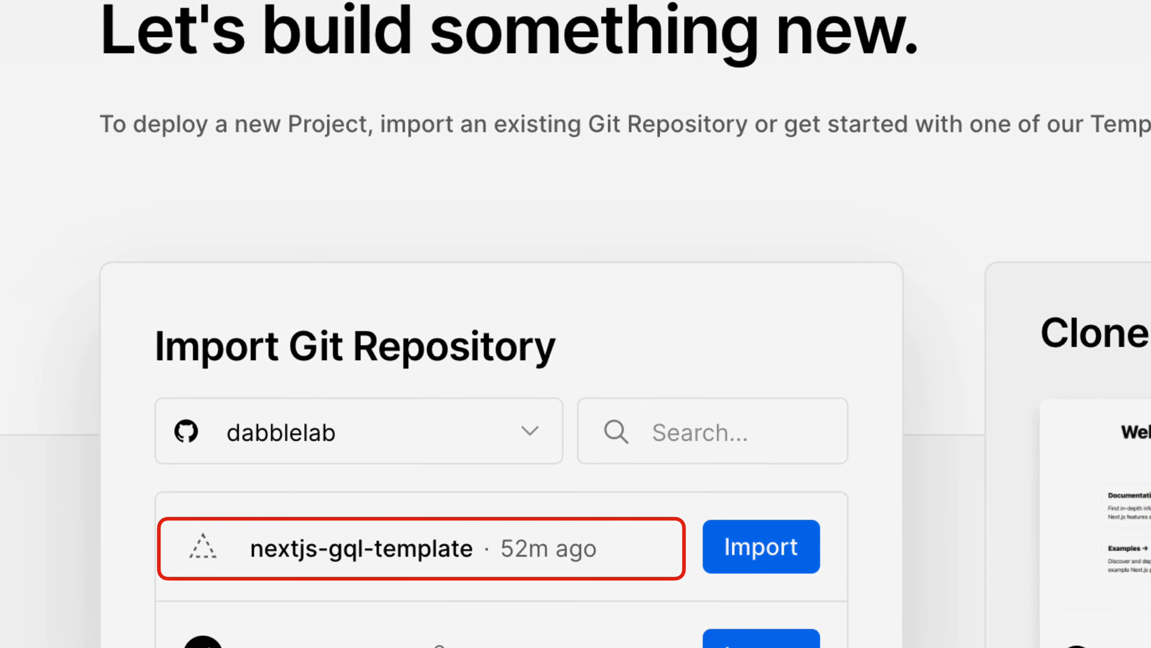
Import nextjs-gql-template into Vercel under a new team named dabblelab-team.
{"action": "left_click", "coordinate": [760, 549]}
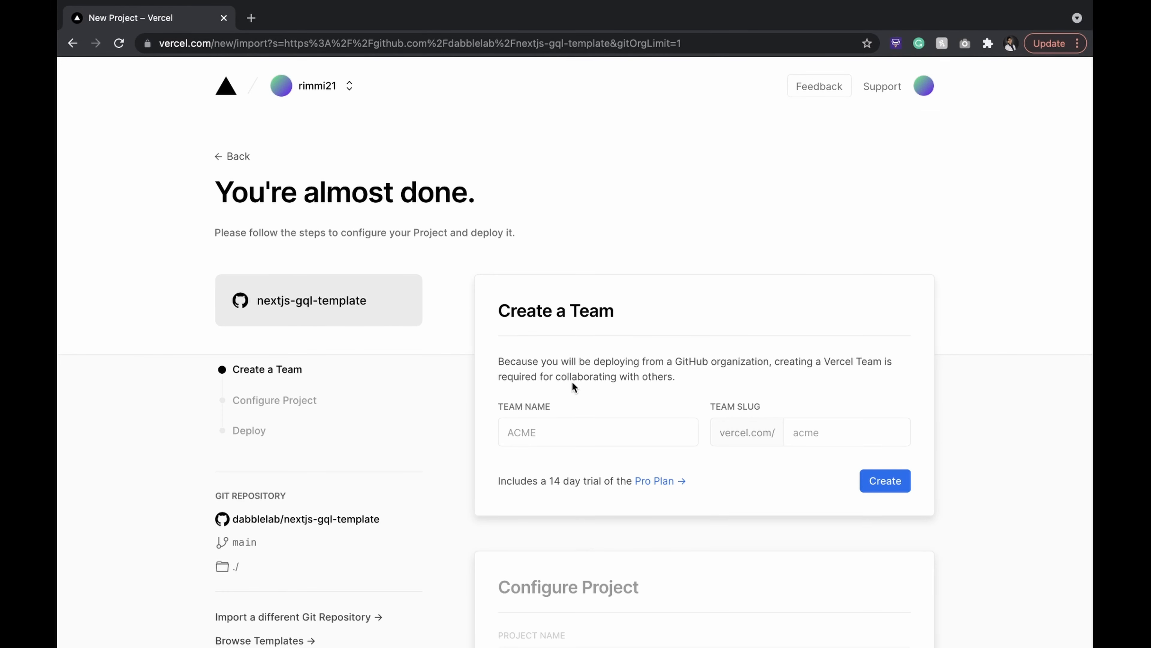
{"action": "scroll", "scroll_direction": "down", "scroll_amount": 3}
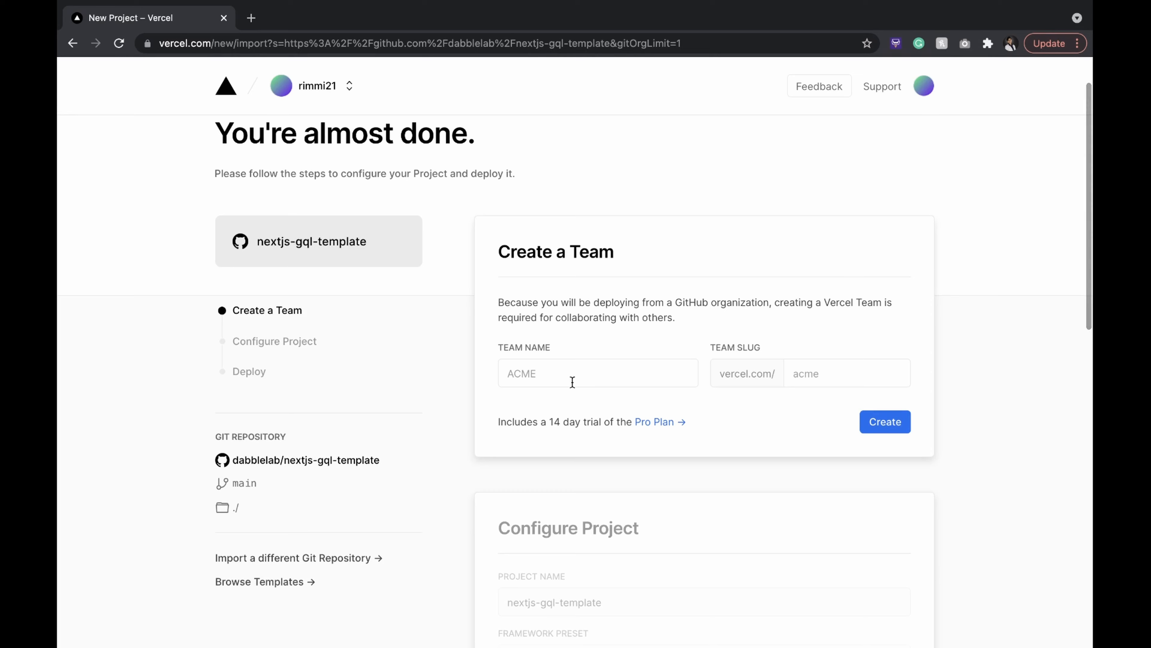
{"action": "type", "text": "dabblelab"}
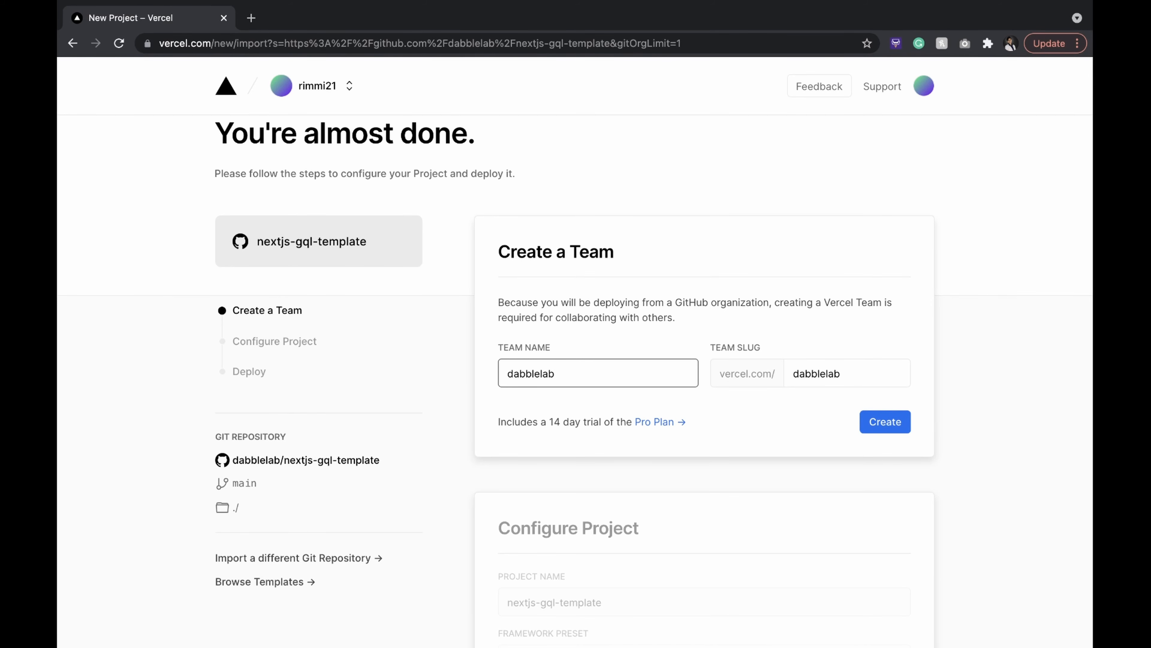
{"action": "scroll", "scroll_direction": "down", "scroll_amount": 3}
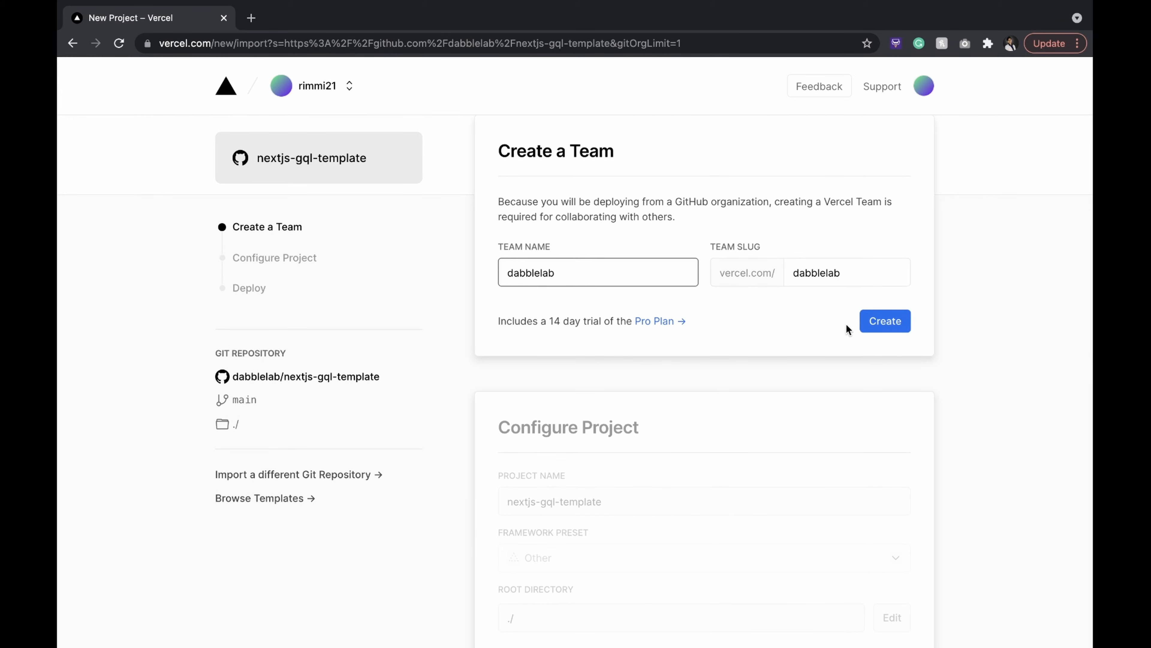
{"action": "left_click", "coordinate": [885, 320]}
{"action": "type", "text": "-team"}
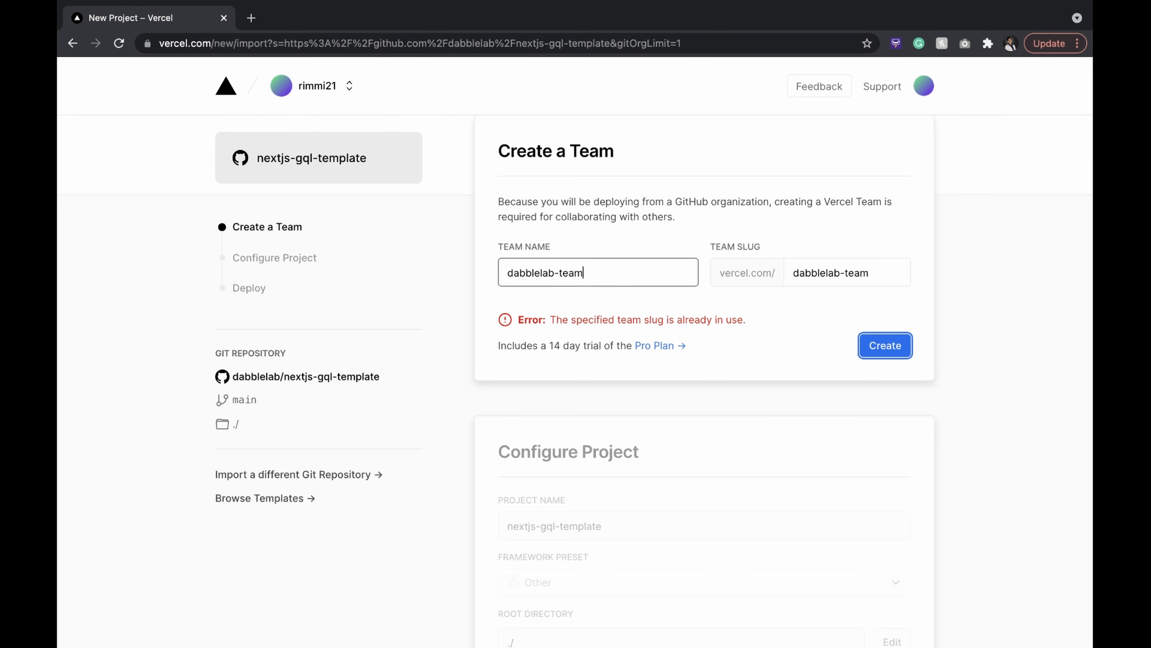
{"action": "left_click", "coordinate": [885, 346]}
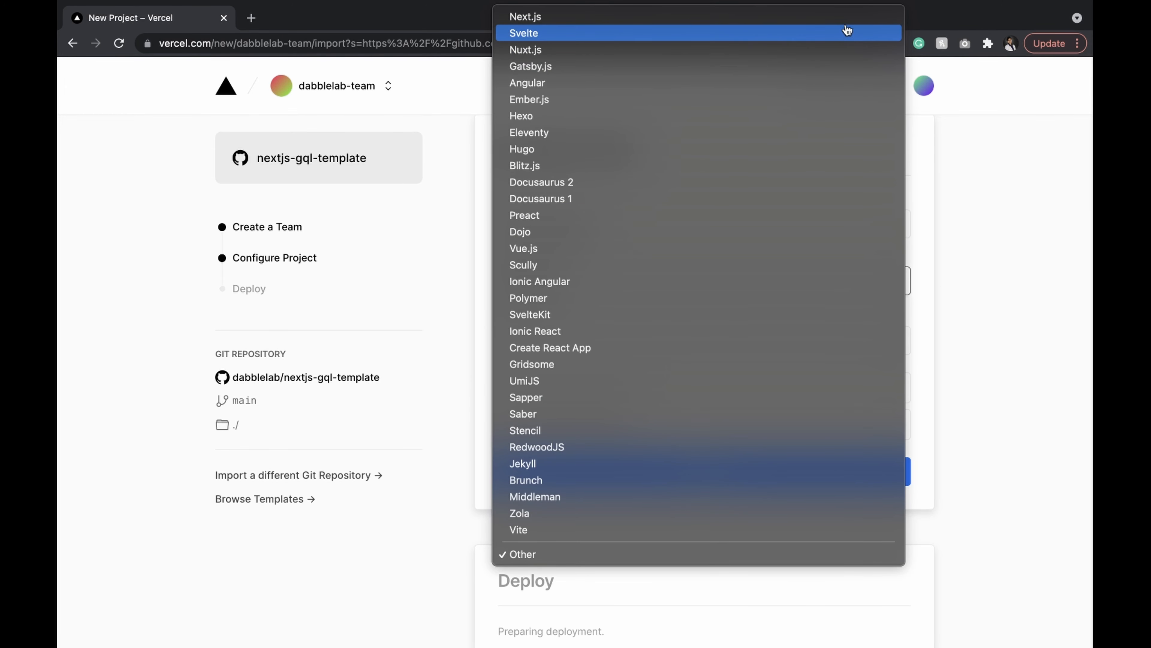
Use the Next.js preset with next-github-gql-app as root directory, showing build and environment settings.
{"action": "left_click", "coordinate": [527, 16]}
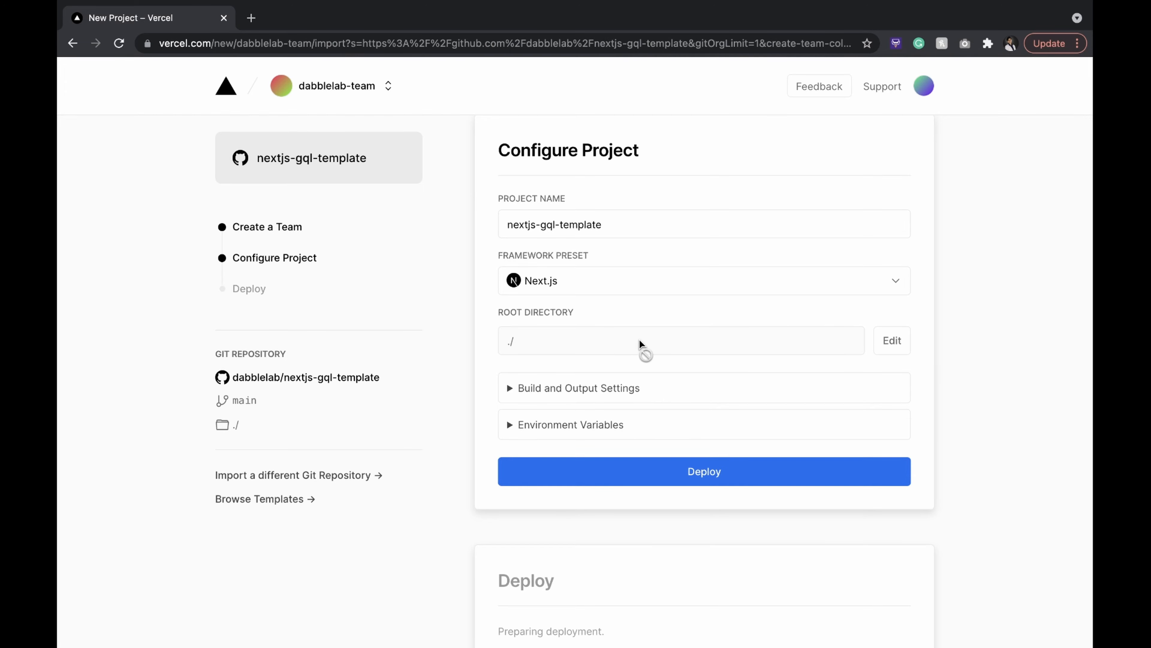
{"action": "left_click", "coordinate": [893, 340]}
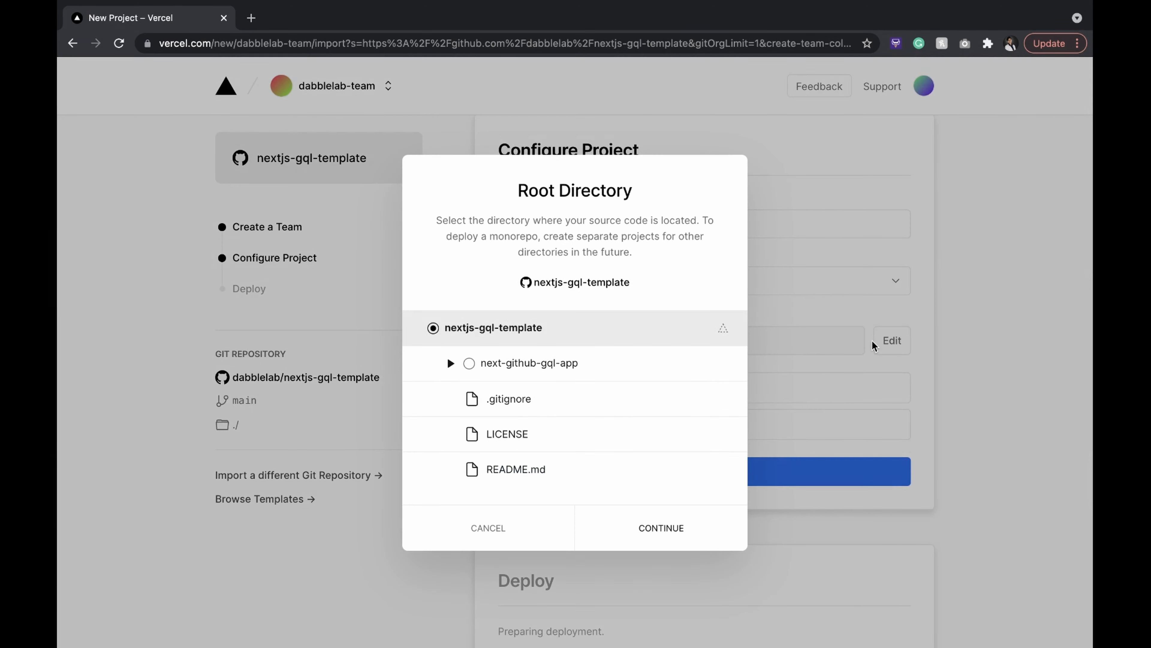
{"action": "left_click", "coordinate": [469, 364]}
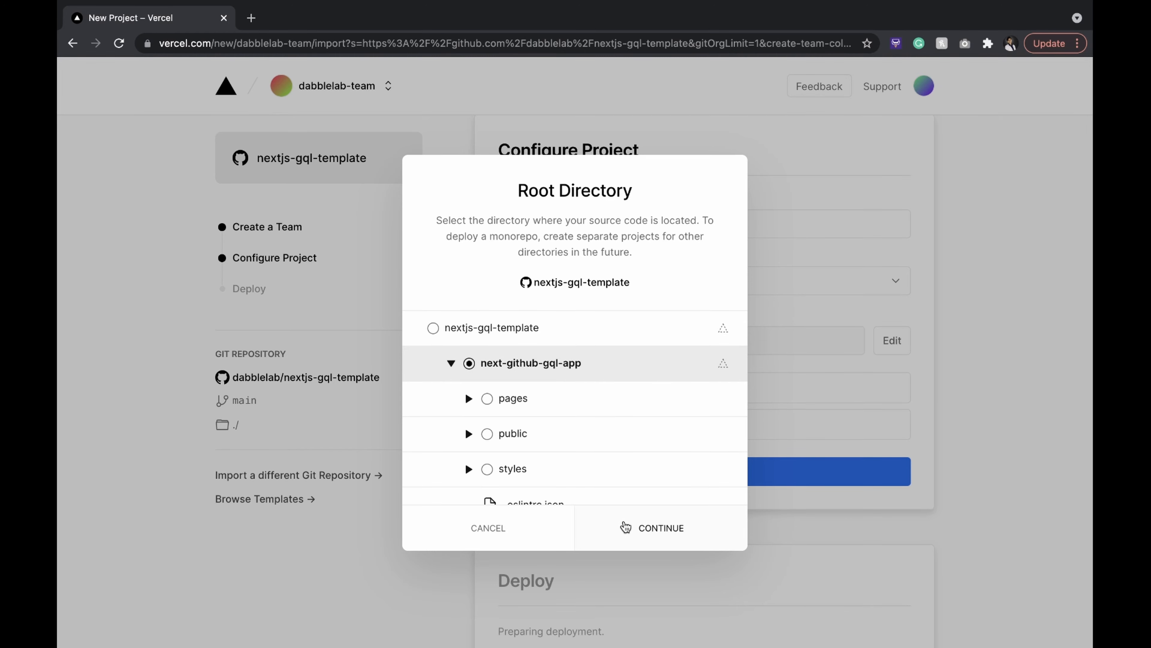
{"action": "left_click", "coordinate": [627, 527]}
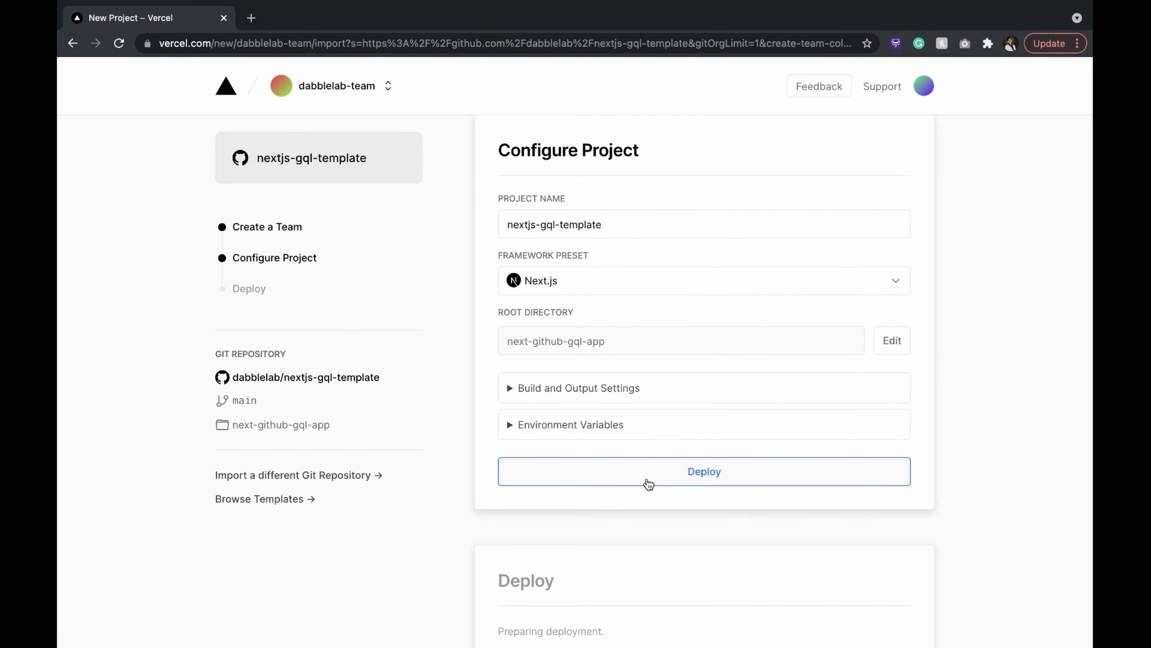
{"action": "left_click", "coordinate": [578, 388]}
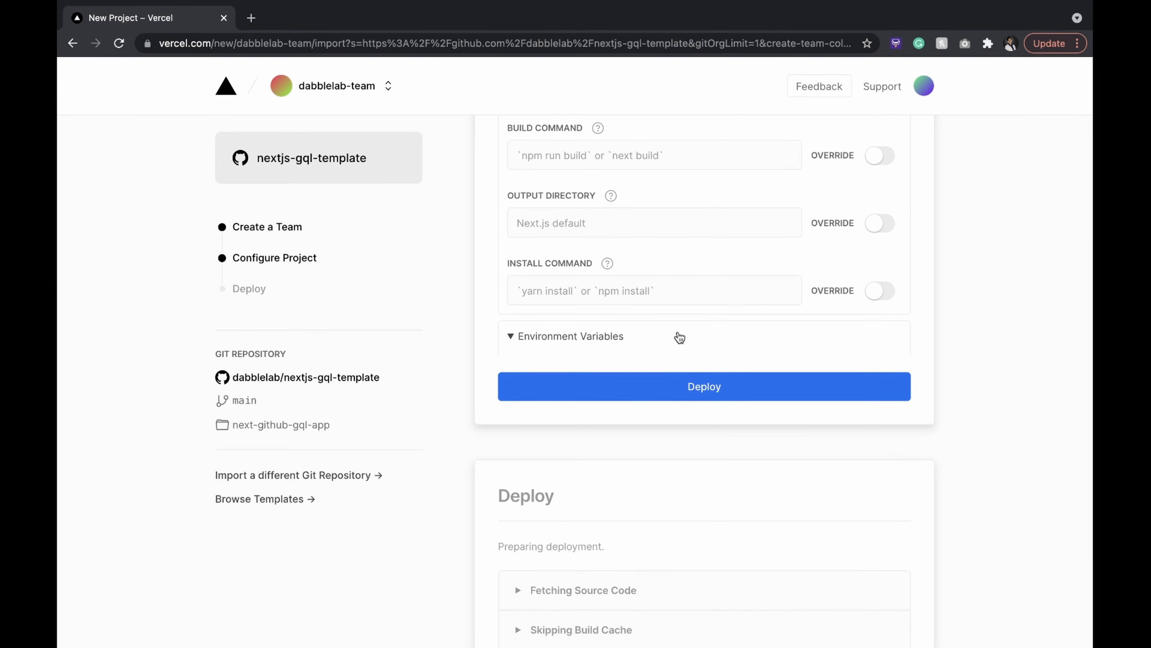
{"action": "left_click", "coordinate": [567, 336]}
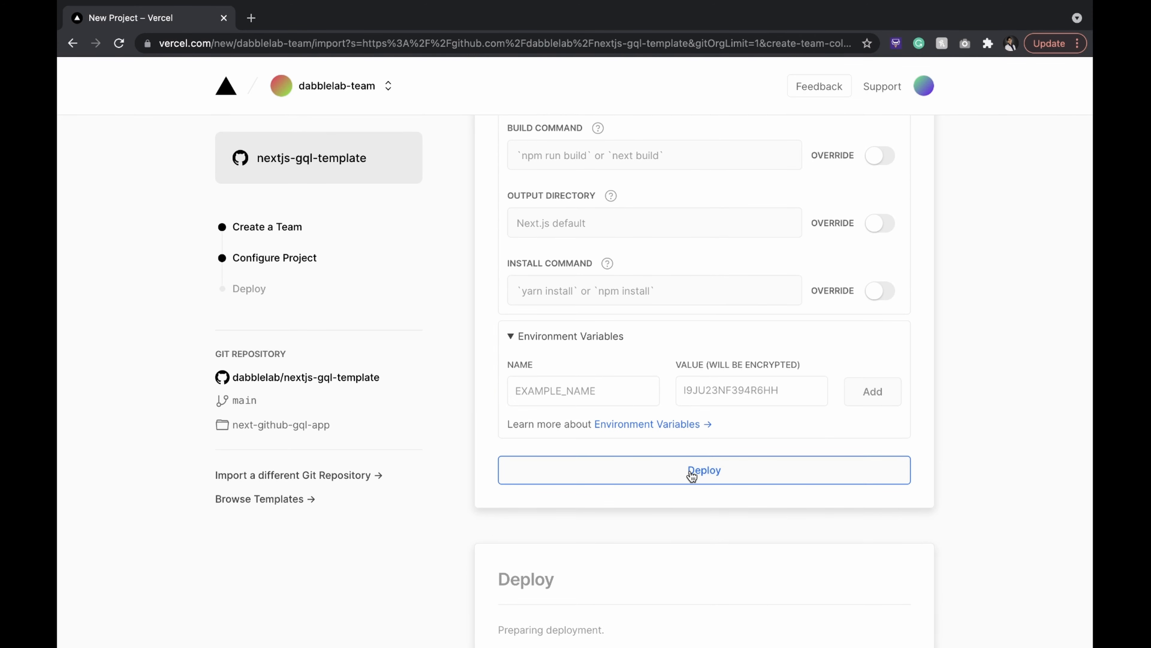
Deploy the project and visit the live nextjs-gql-template-umber.vercel.app site.
{"action": "left_click", "coordinate": [693, 471]}
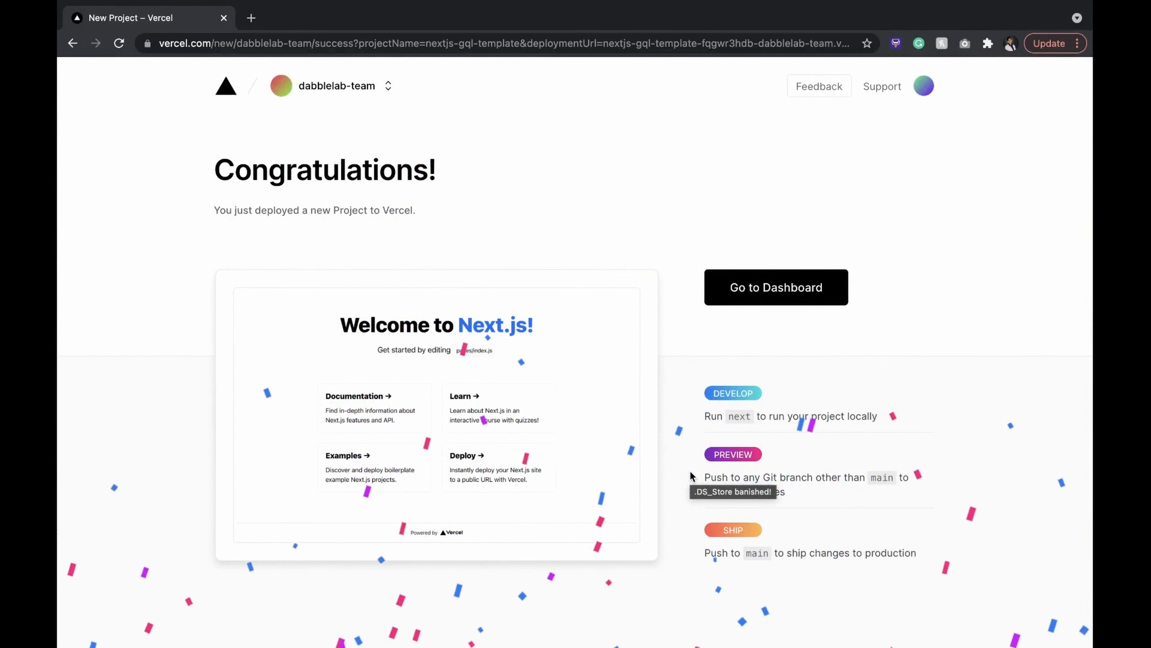
{"action": "left_click", "coordinate": [775, 288]}
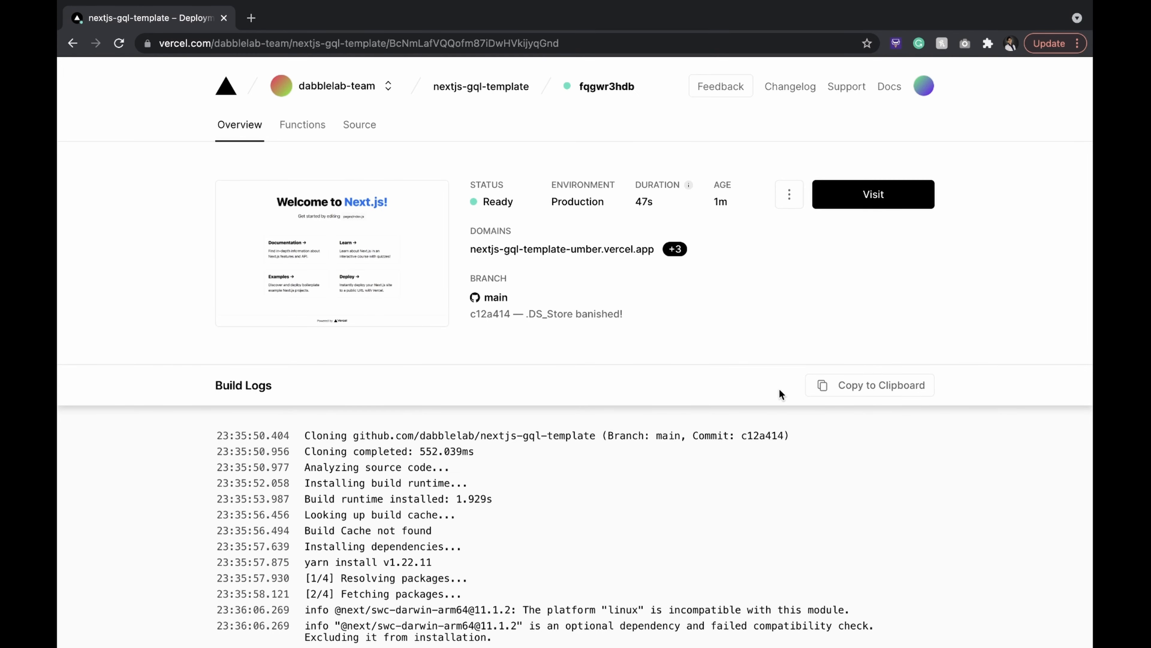
{"action": "left_click", "coordinate": [874, 194]}
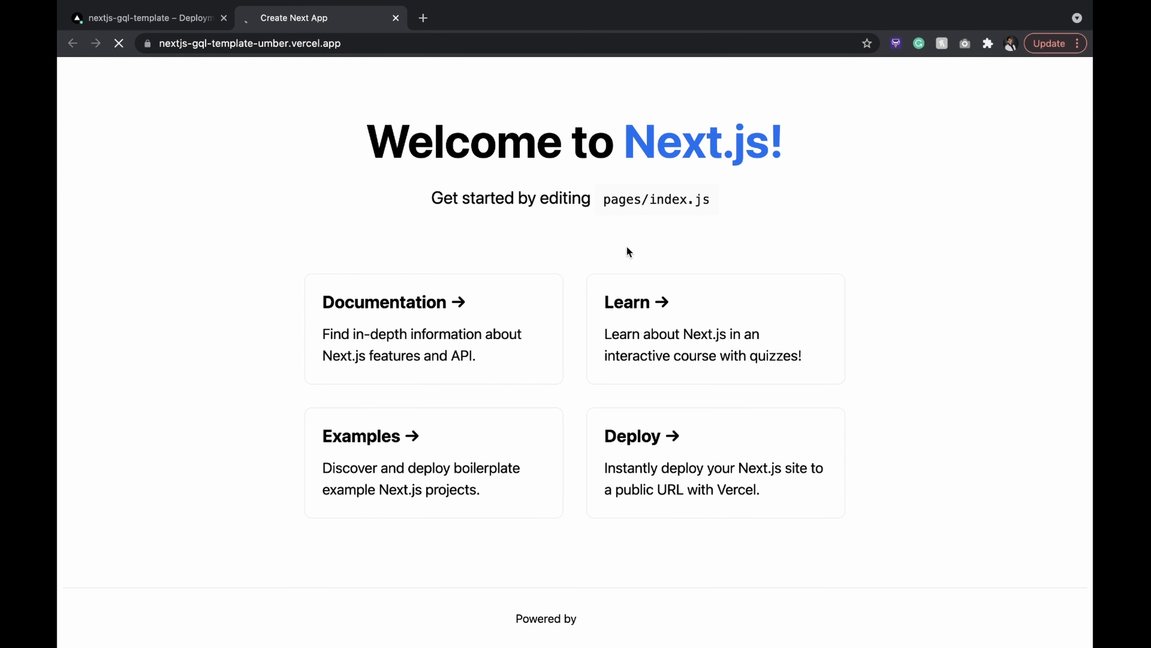